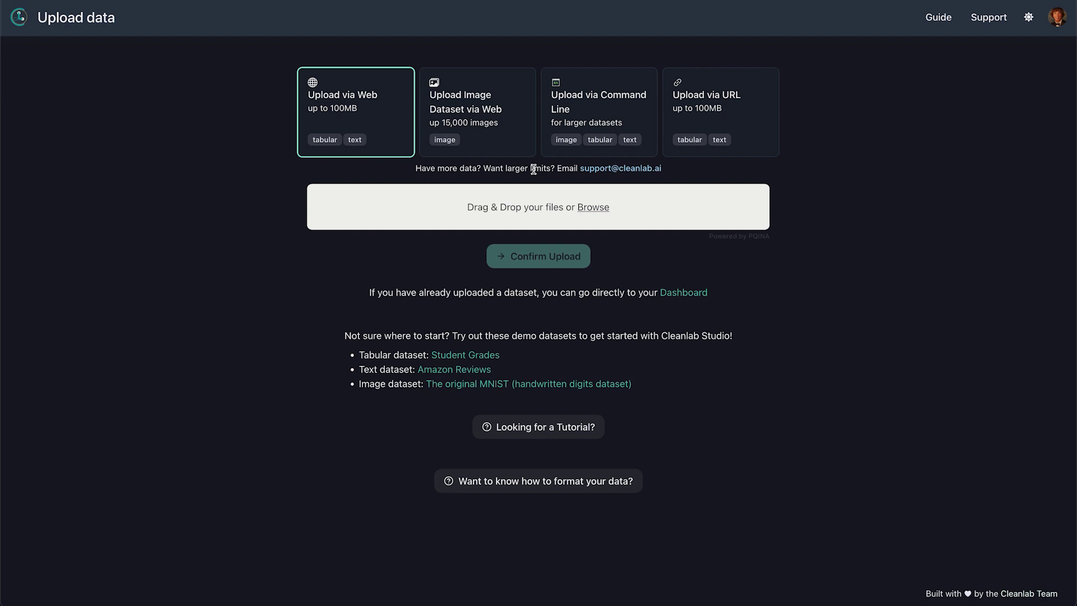
mouse_move(379, 119)
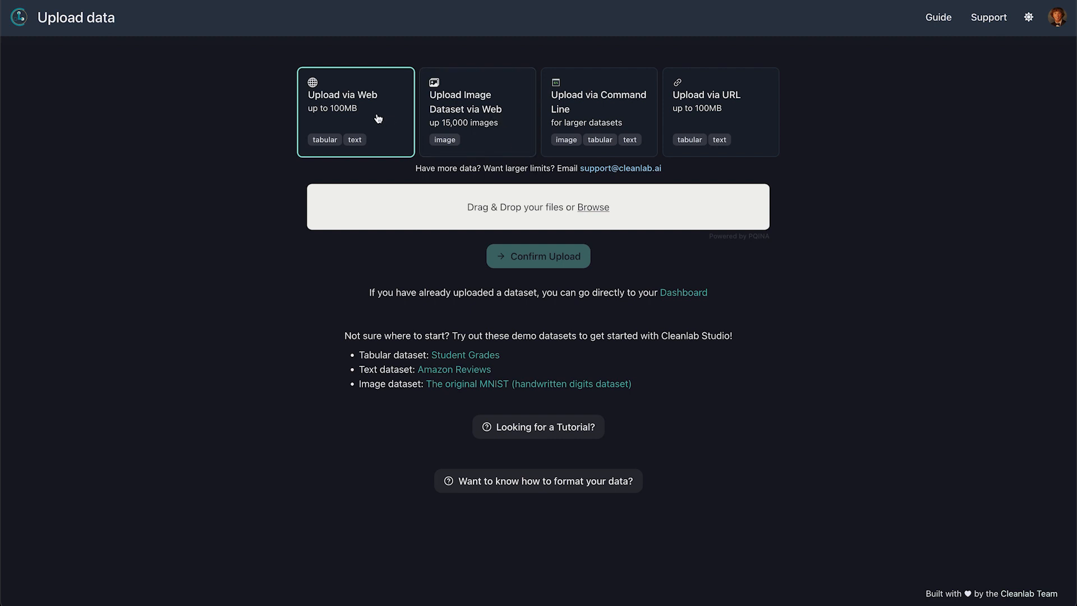
- Upload amazon-text-demo.csv via the web and confirm it to show the detected schema
left_click(592, 206)
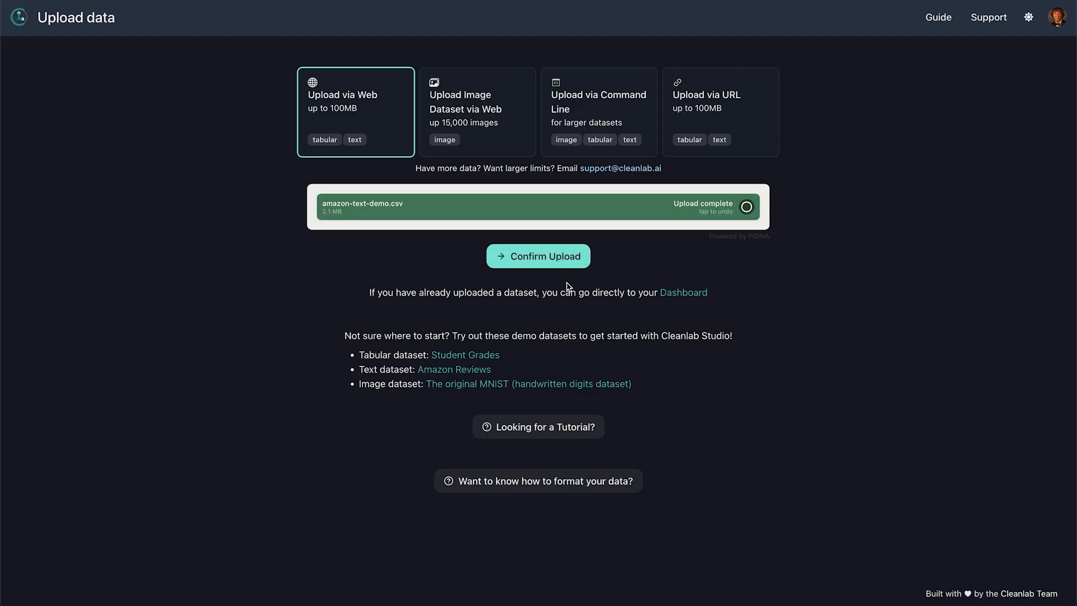
left_click(538, 255)
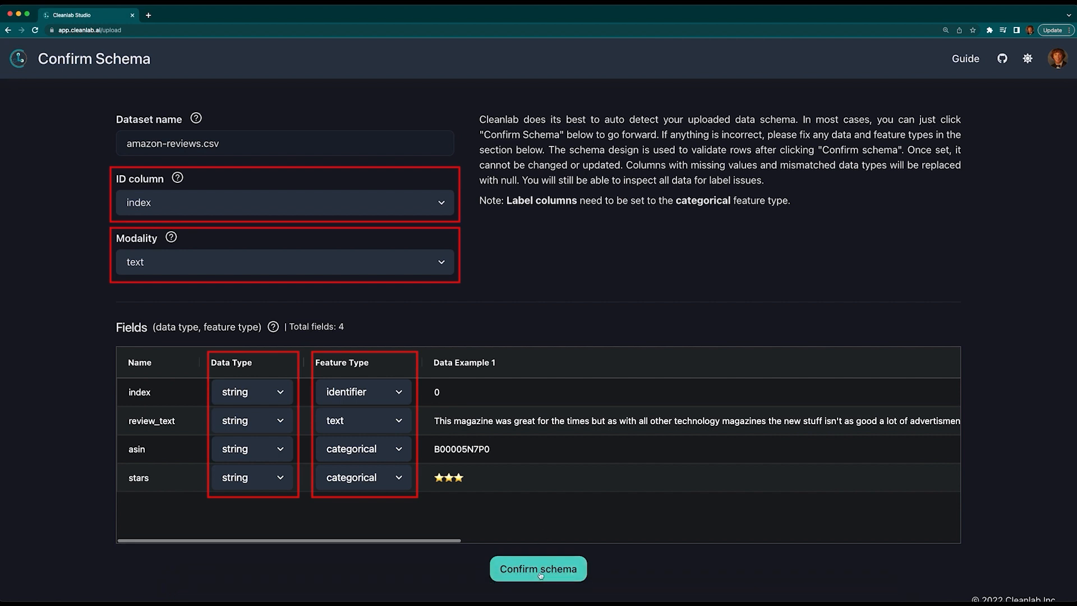
- Confirm the detected schema so amazon-reviews.csv lists as ready with 17,500 rows
left_click(537, 567)
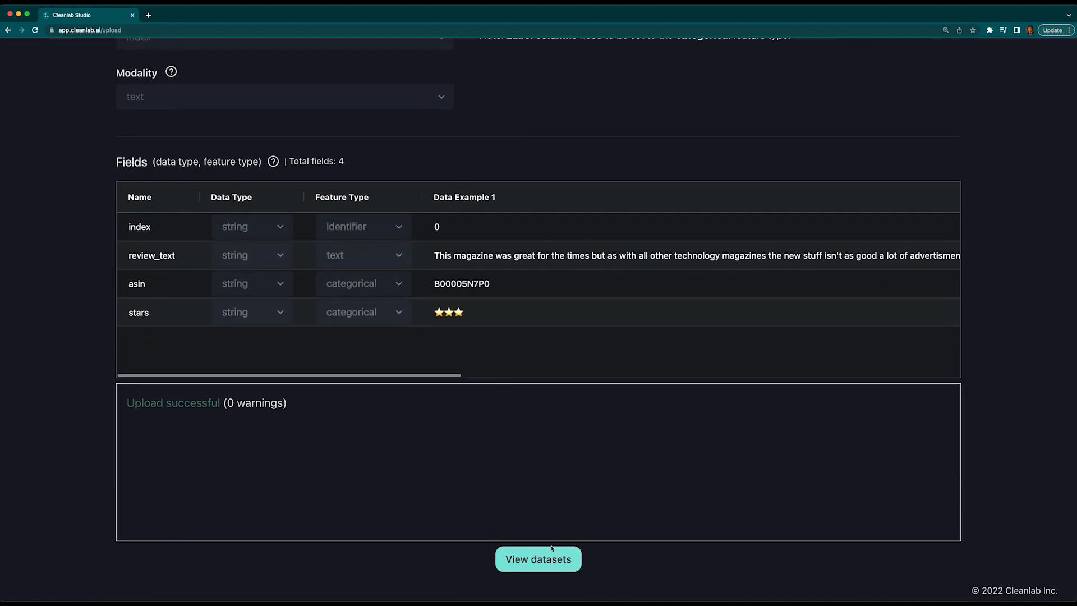
left_click(538, 558)
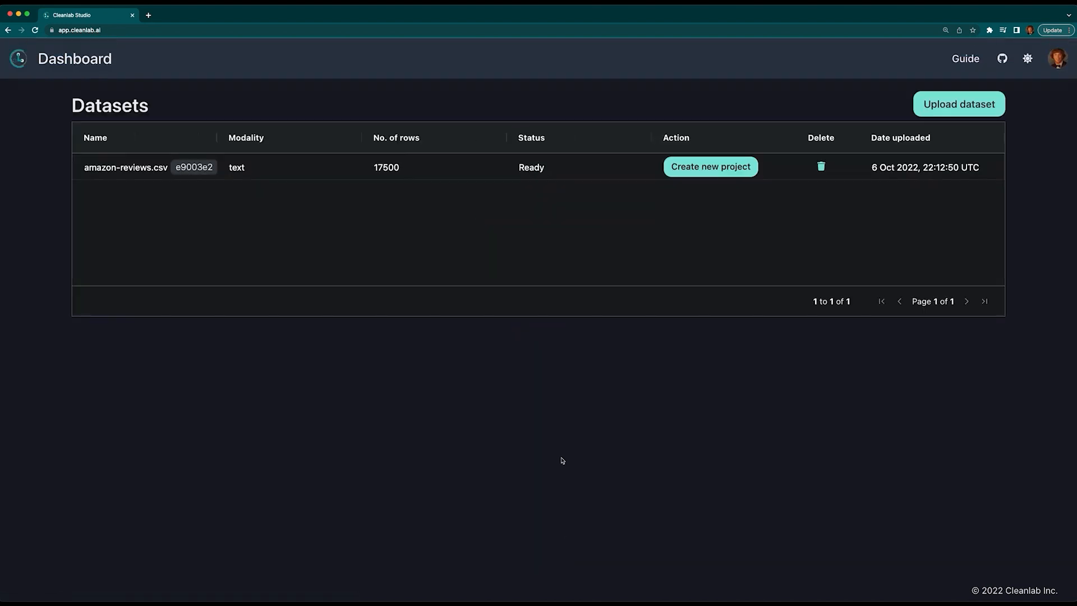
mouse_move(469, 494)
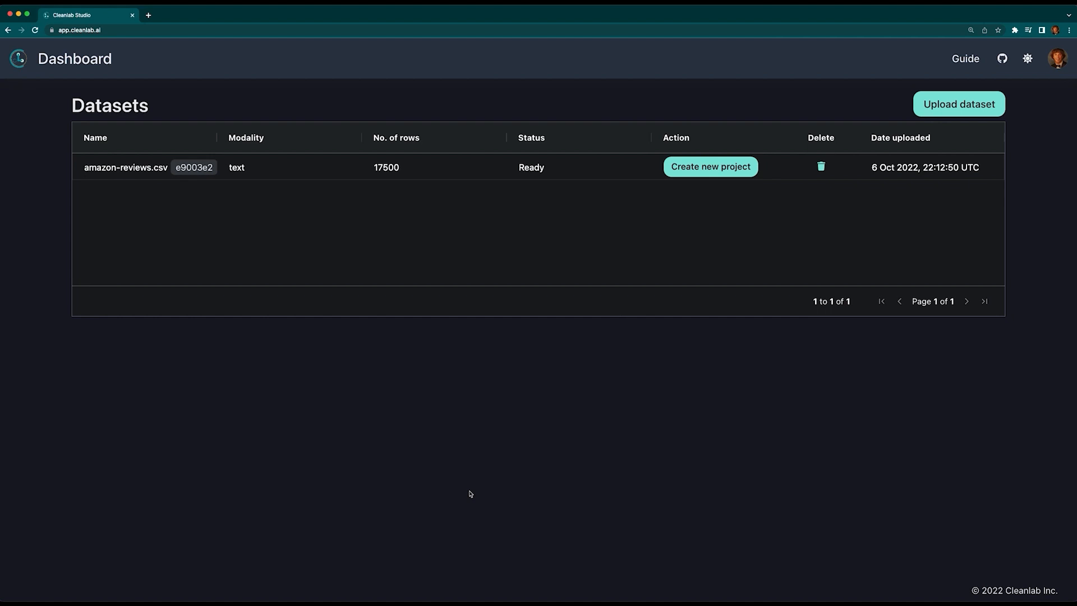
mouse_move(682, 168)
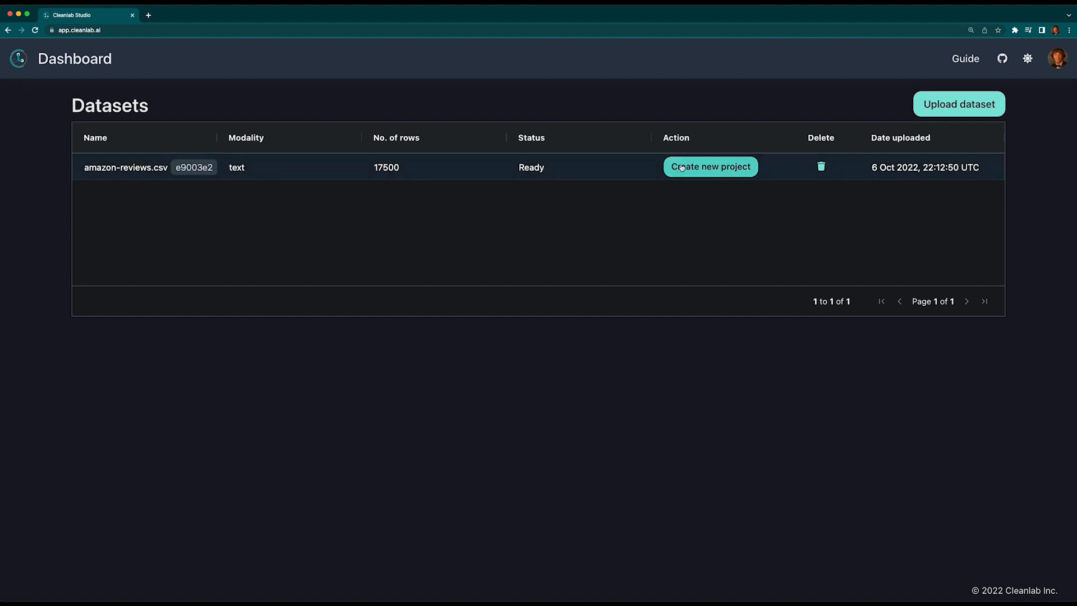
- Create a new text-modality project from the reviews dataset with review_text as the text column
left_click(710, 166)
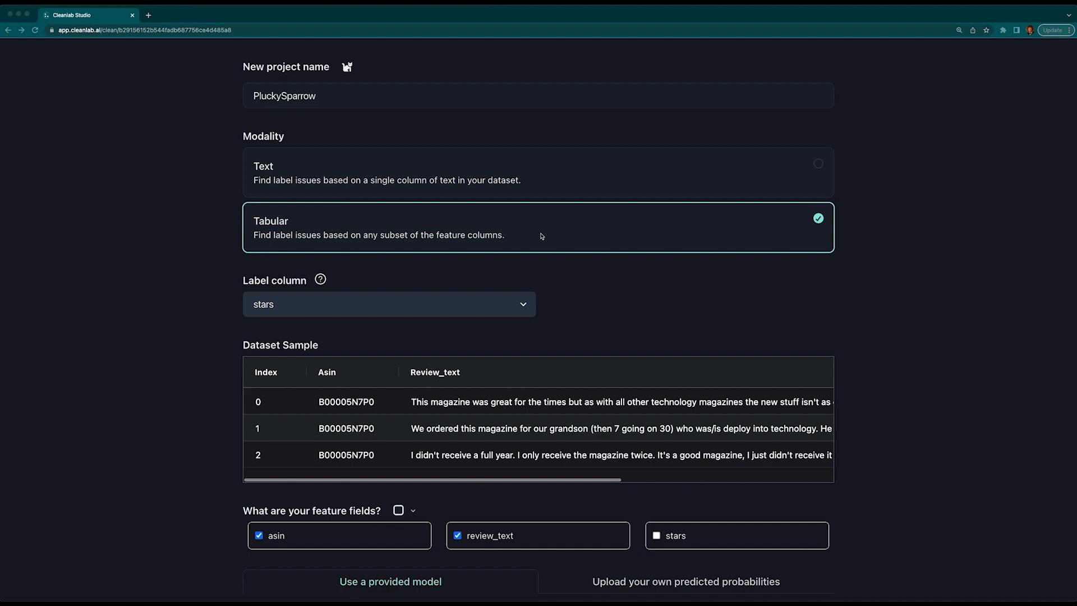
mouse_move(506, 281)
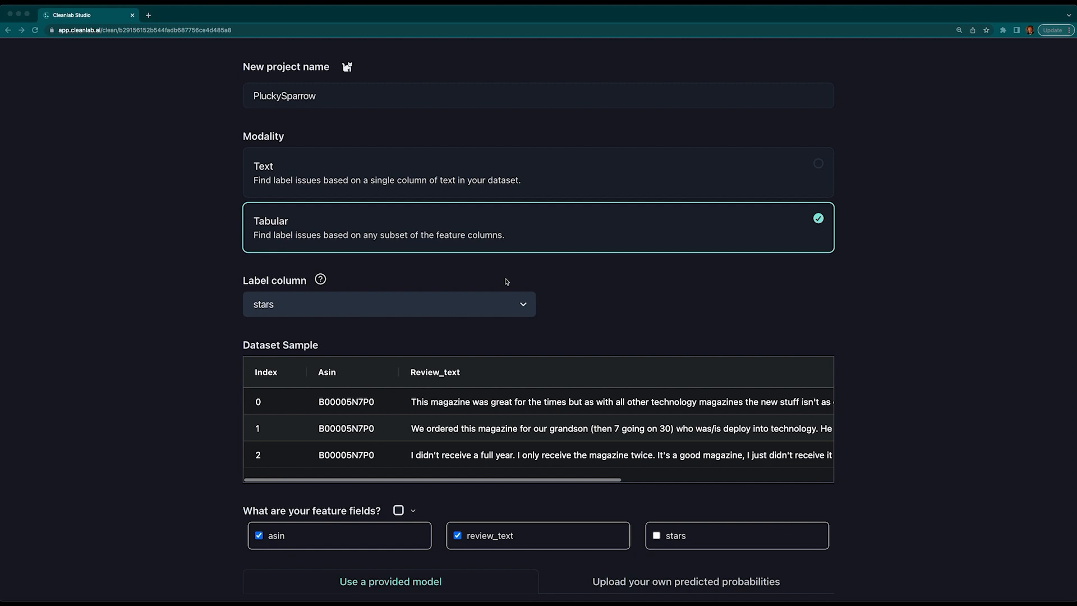
left_click(388, 304)
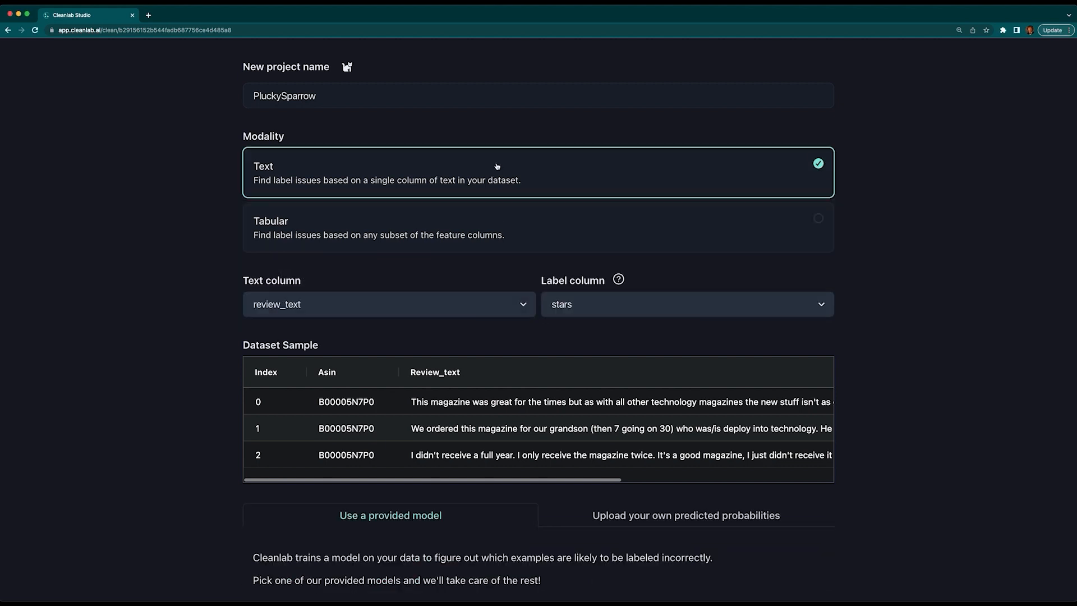
left_click(388, 304)
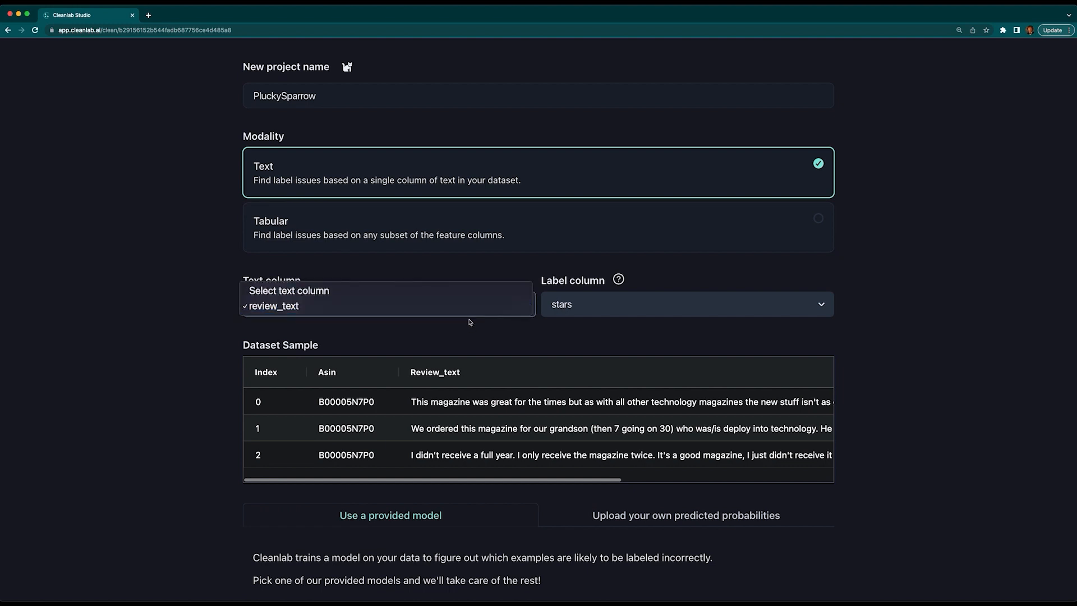
left_click(273, 305)
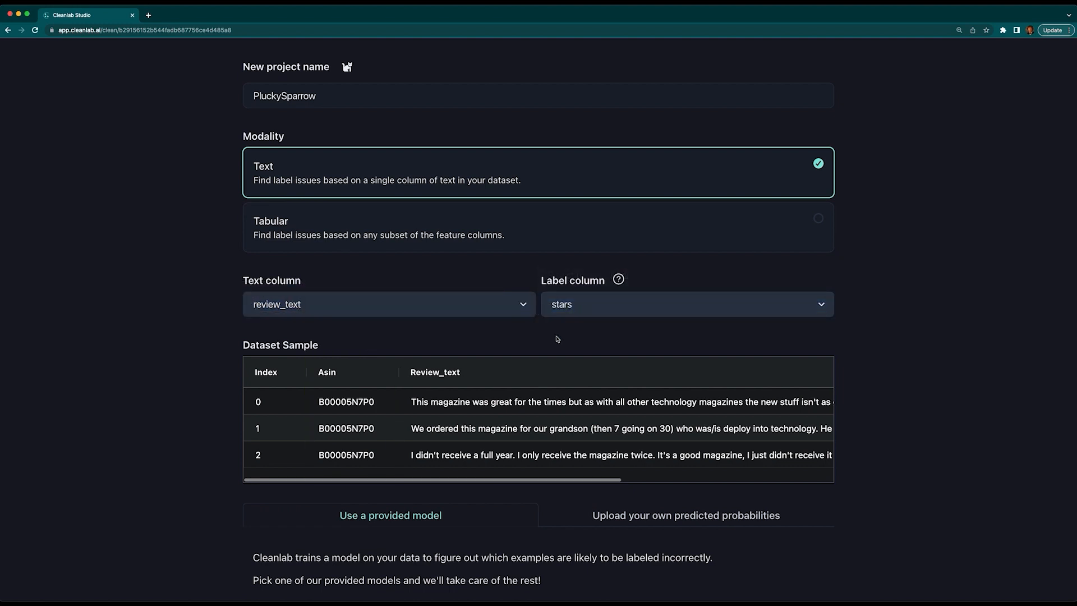
- Keep stars as the label and choose the built-in Regular higher-quality model
scroll("down", 3)
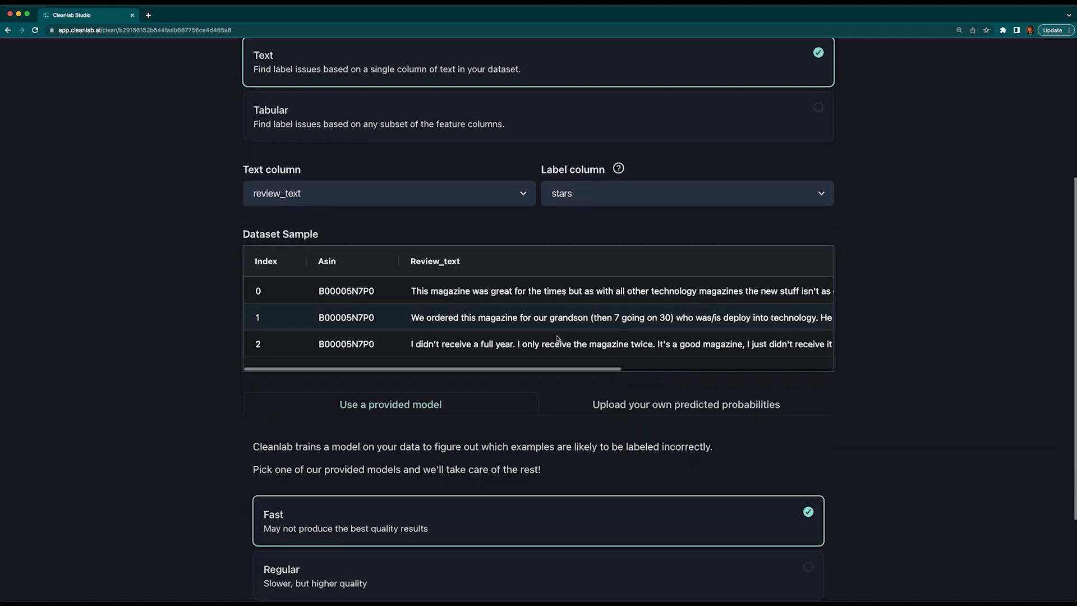
left_click(685, 404)
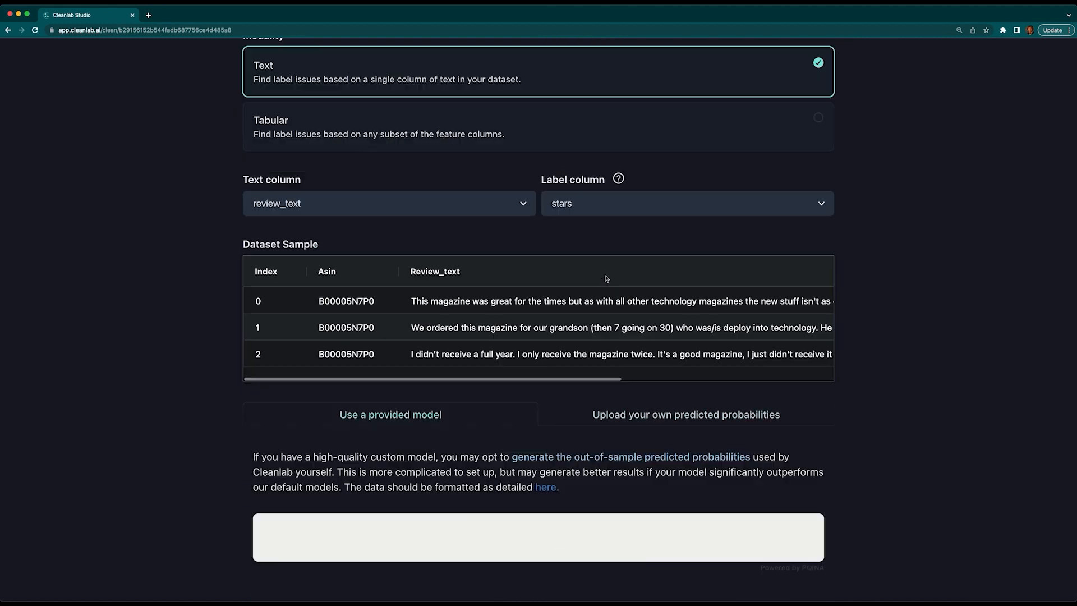
left_click(390, 415)
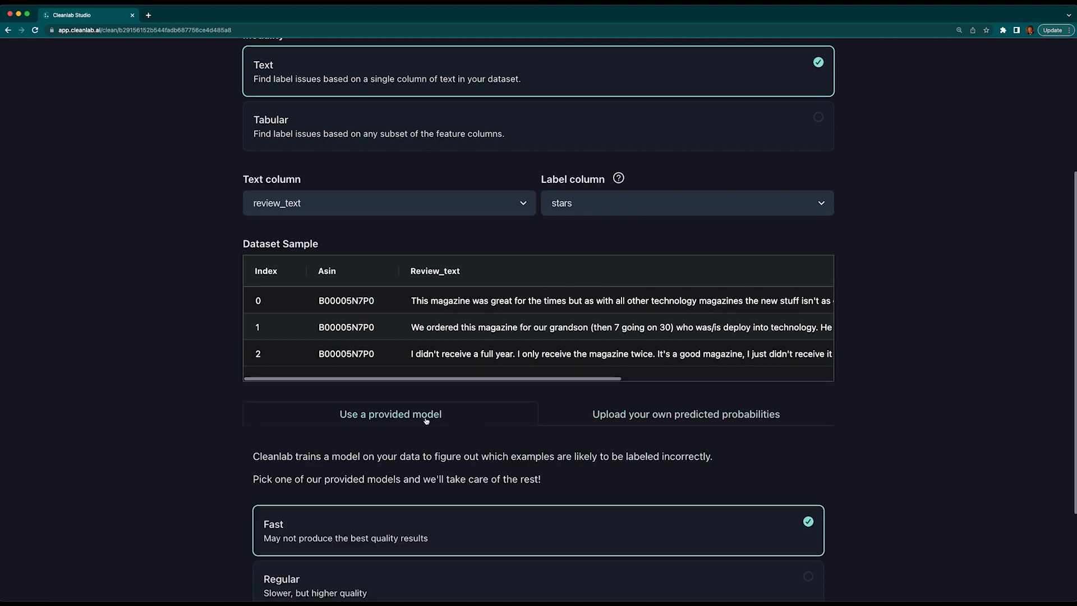
left_click(426, 437)
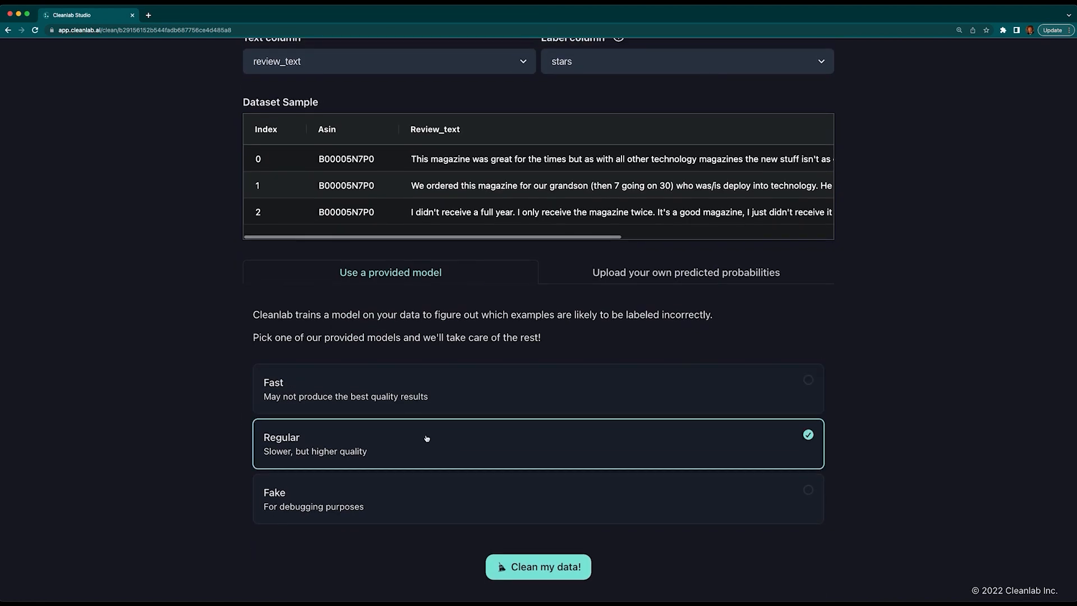
mouse_move(424, 440)
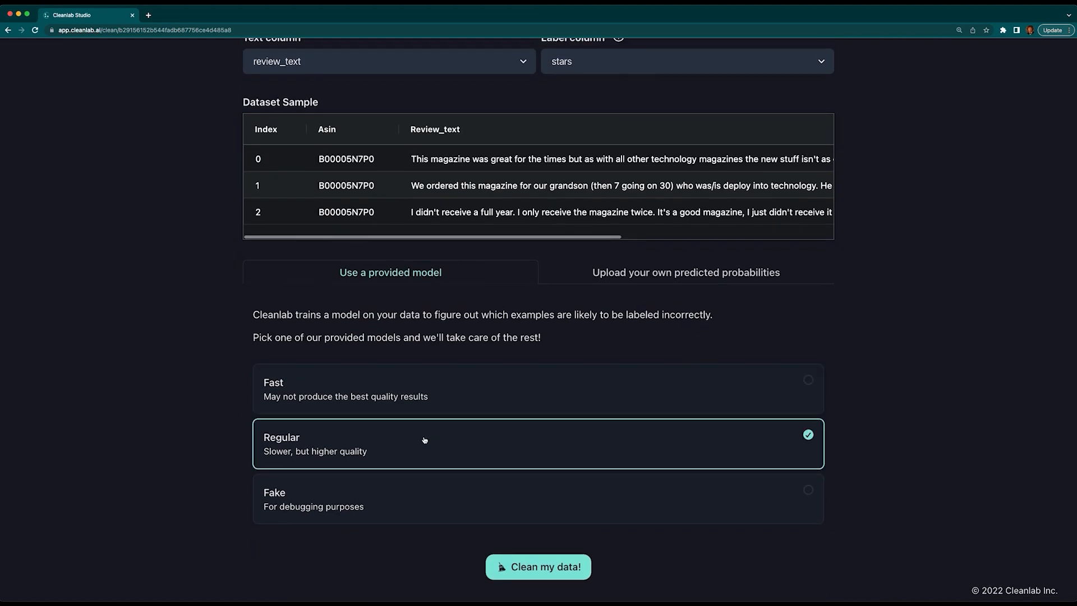
mouse_move(450, 381)
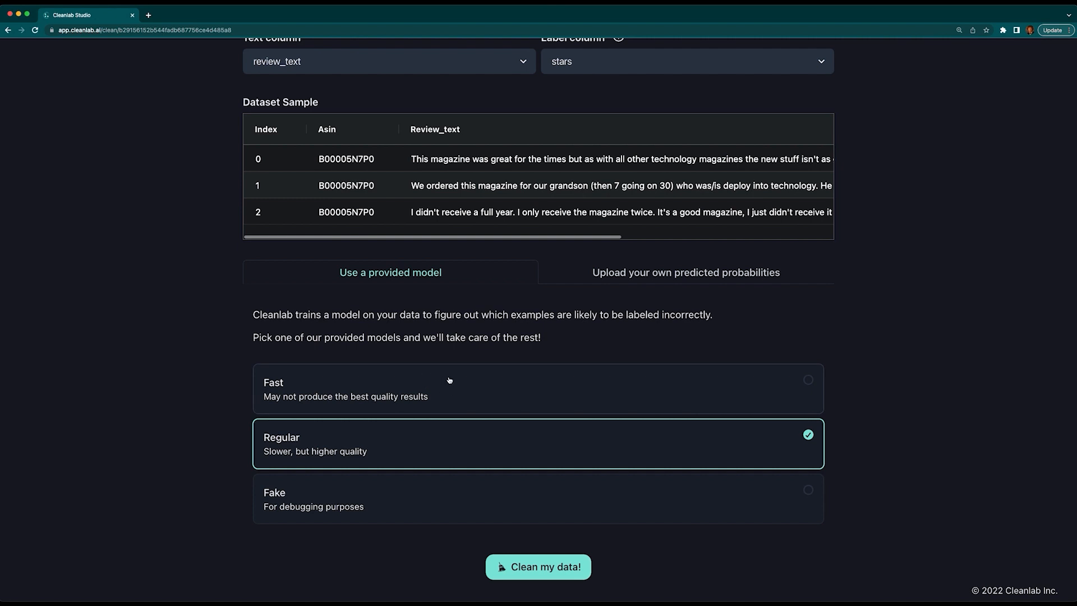
mouse_move(536, 570)
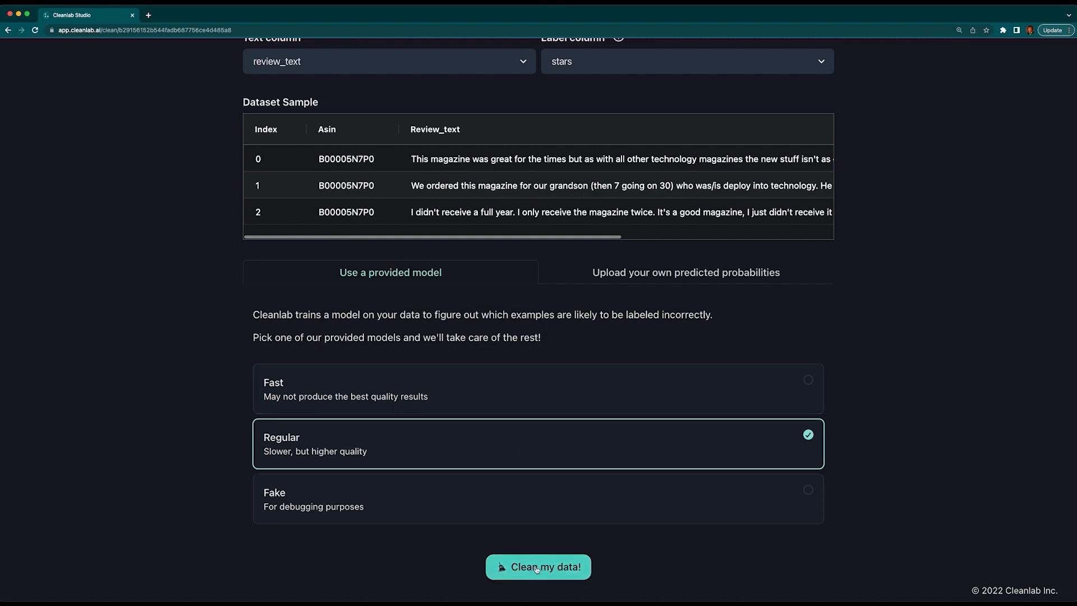
- Launch cleaning of PluckySparrow and wait until it is ready for review
left_click(538, 566)
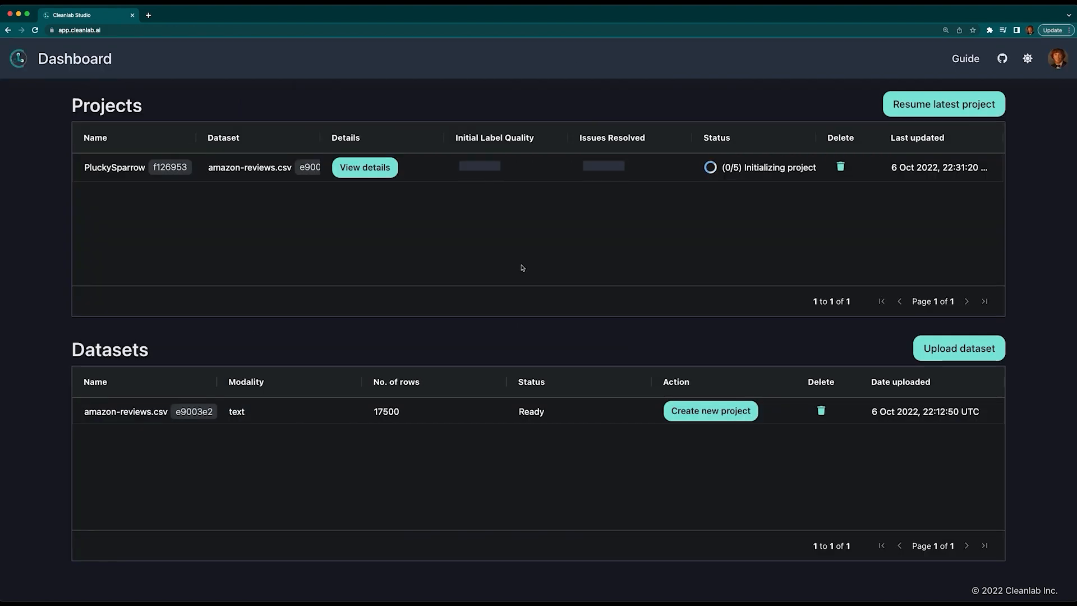
mouse_move(655, 262)
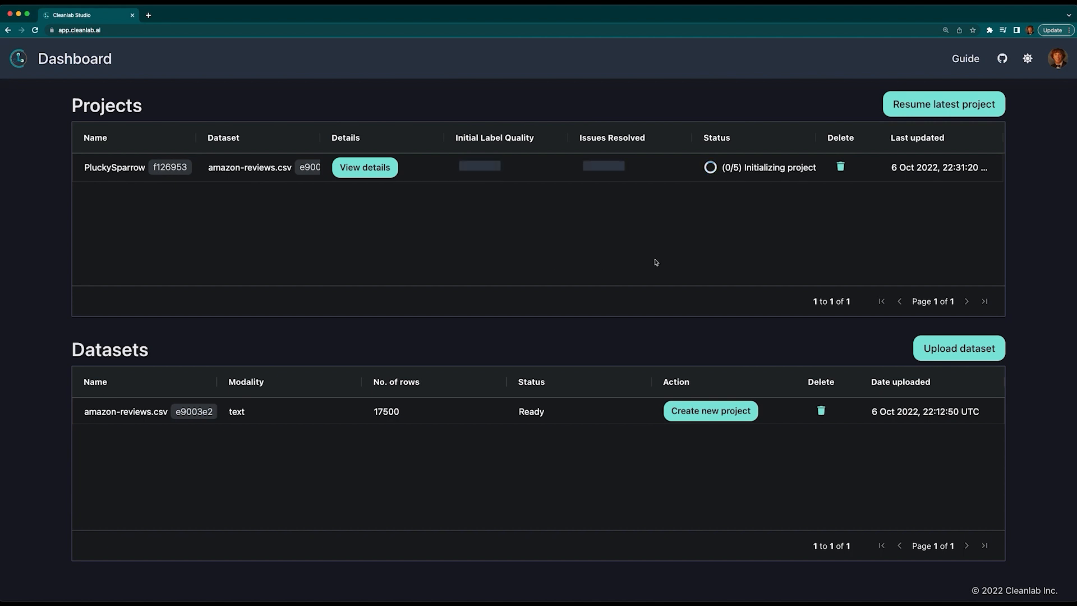
mouse_move(760, 188)
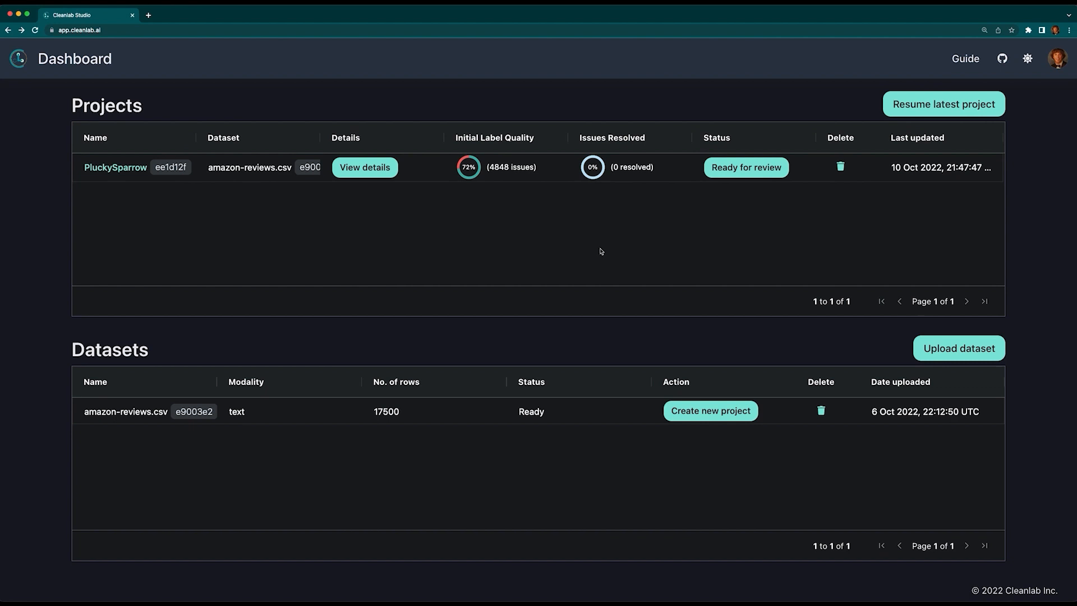
left_click(364, 167)
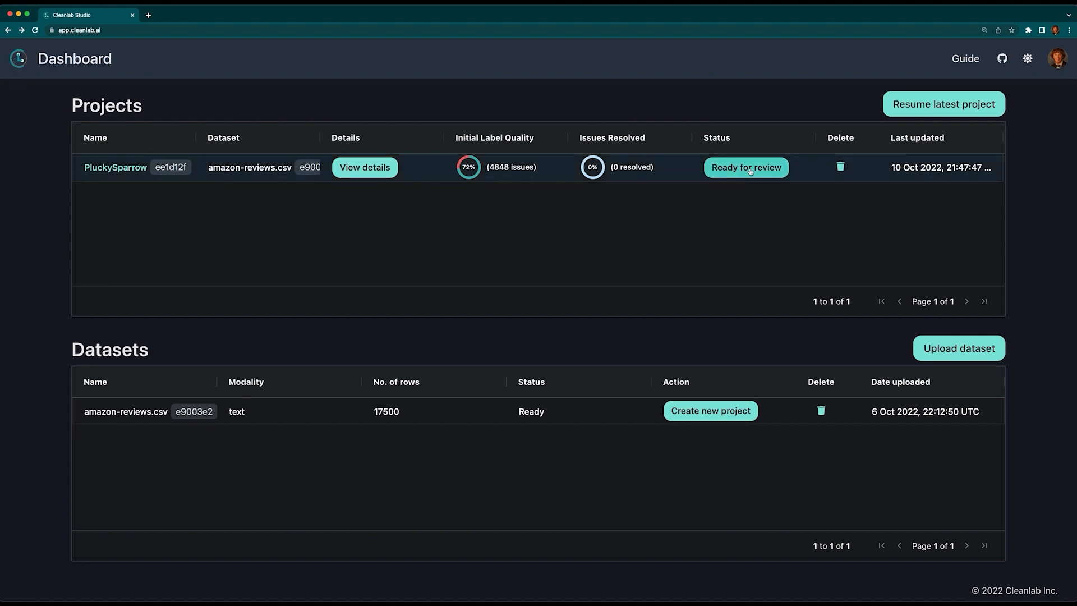
- Review the cleanset sorted by lowest quality through page 2, then bring up the issue summary charts
left_click(745, 167)
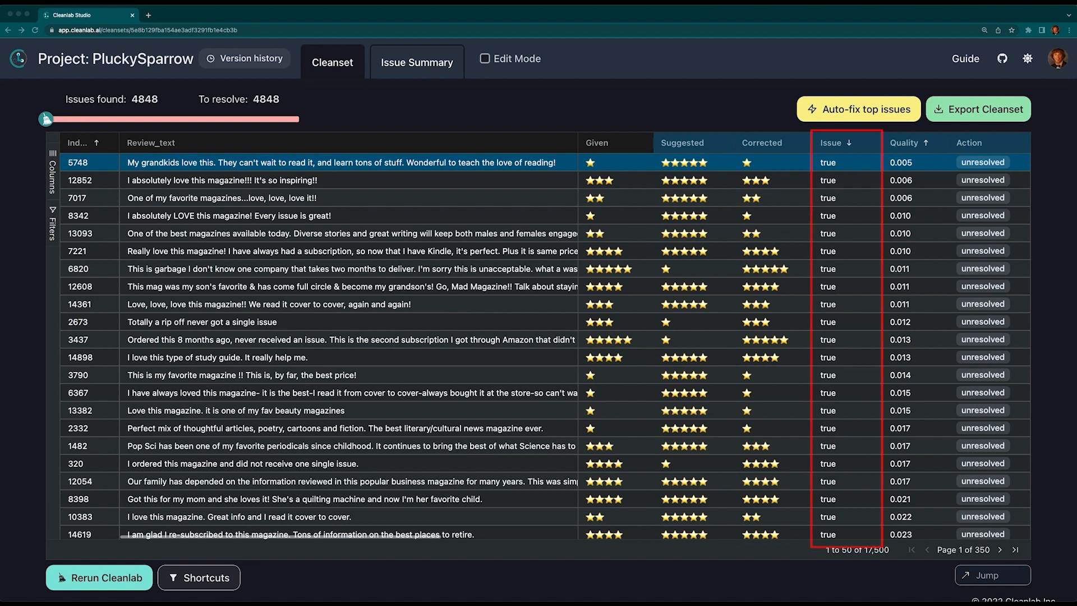
left_click(908, 142)
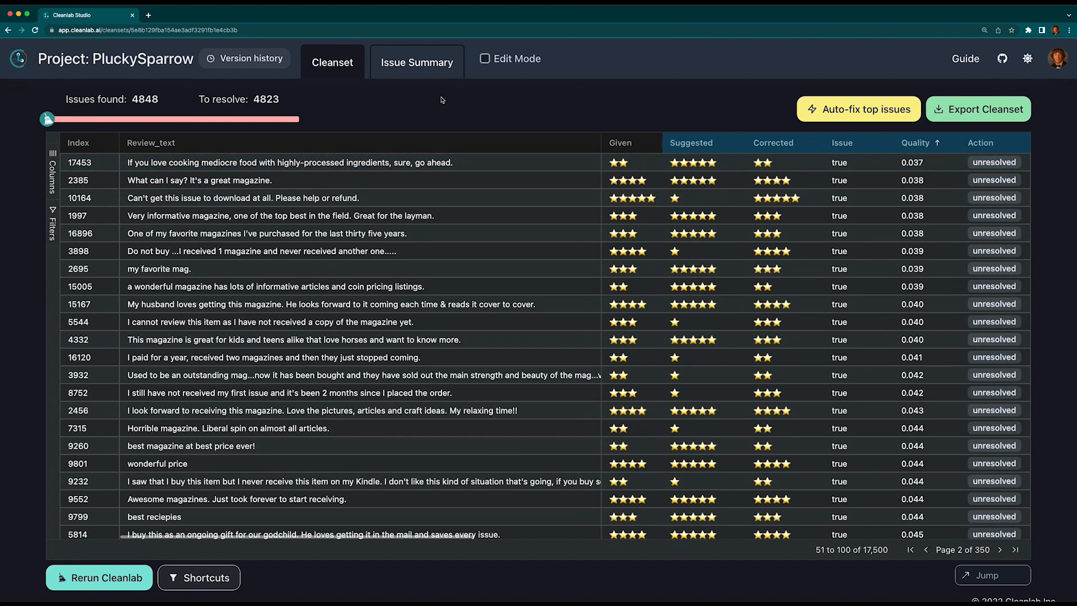
left_click(417, 62)
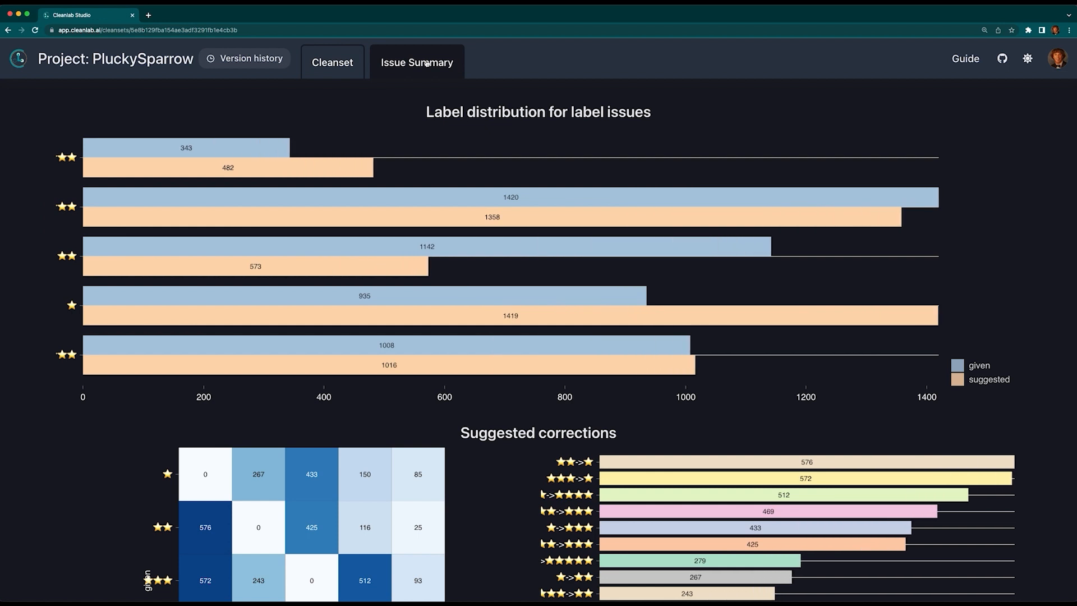
- Scroll through the suggested-corrections matrix and ranked given-to-suggested counts
scroll("down", 3)
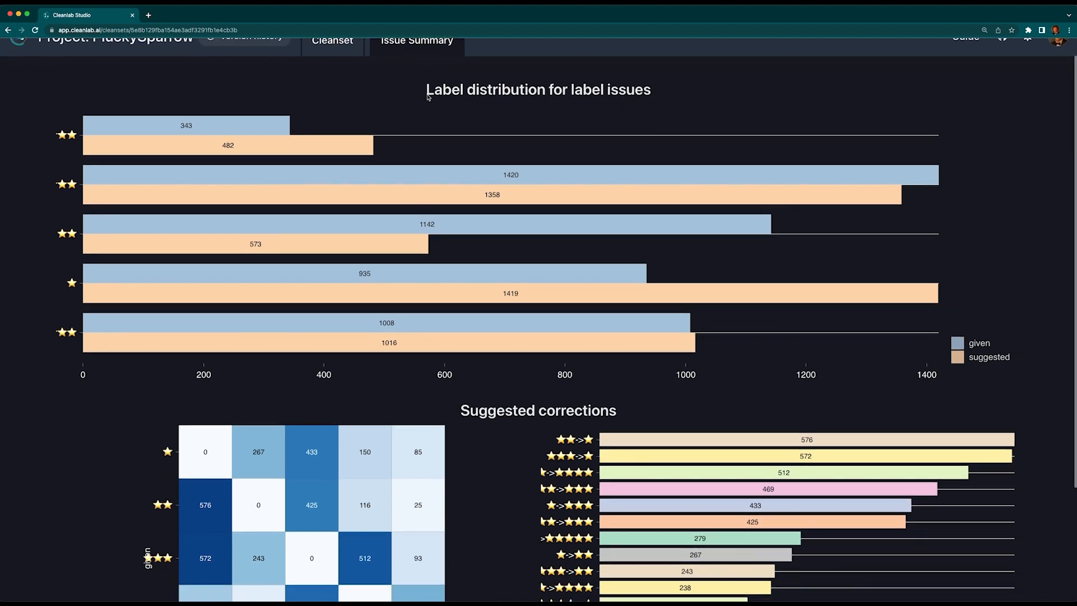
scroll("down", 3)
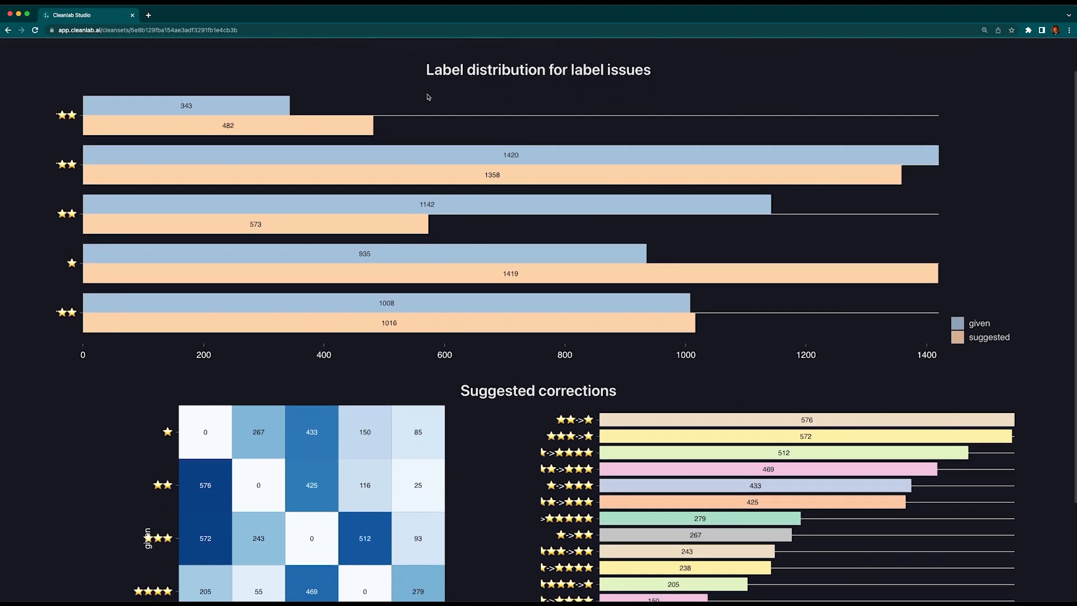
mouse_move(388, 98)
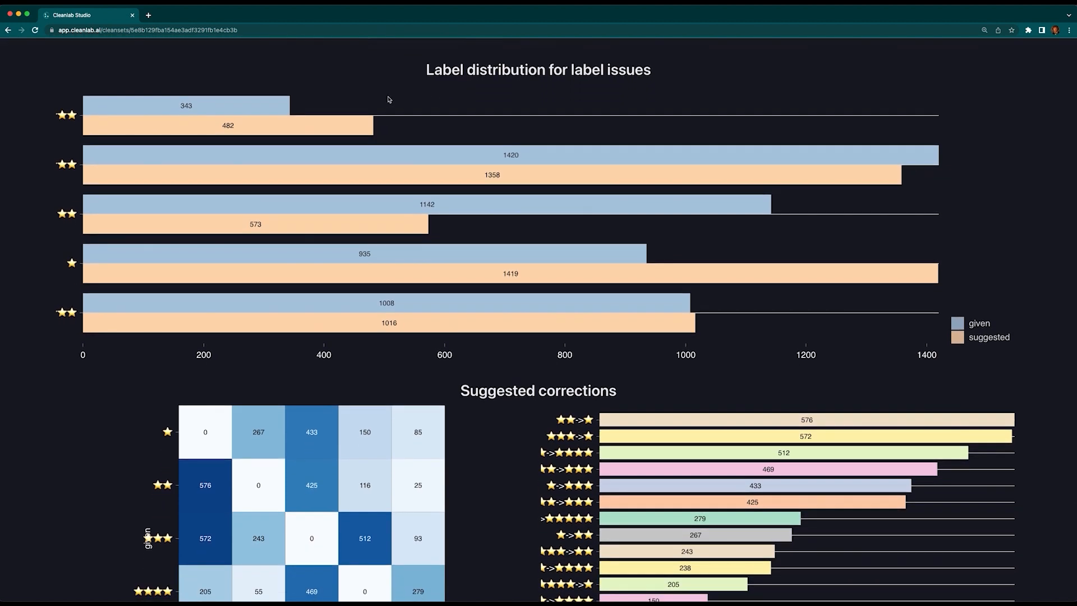
mouse_move(379, 258)
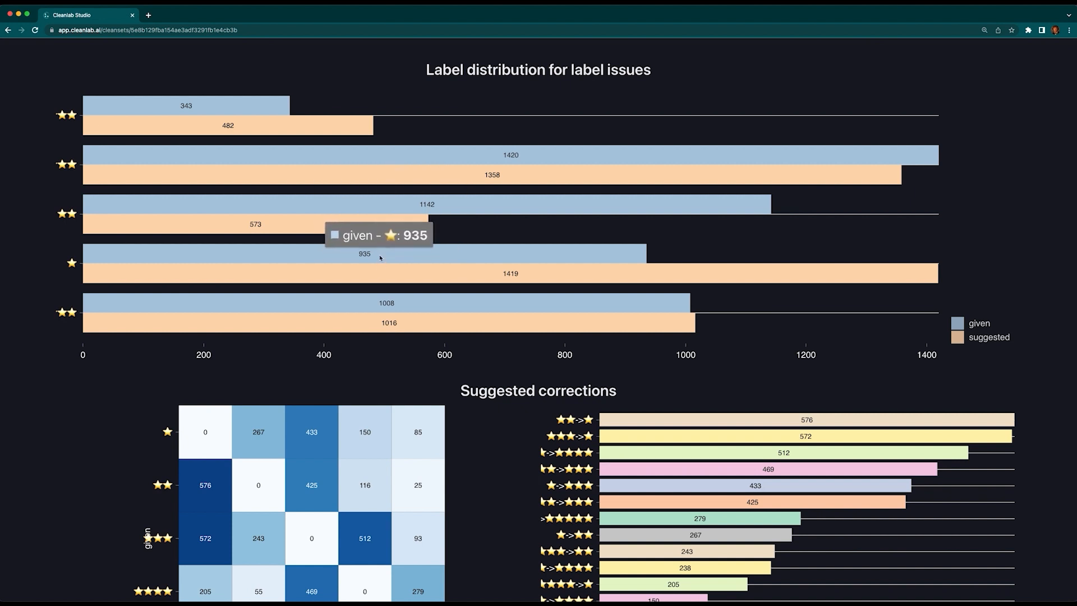
mouse_move(482, 275)
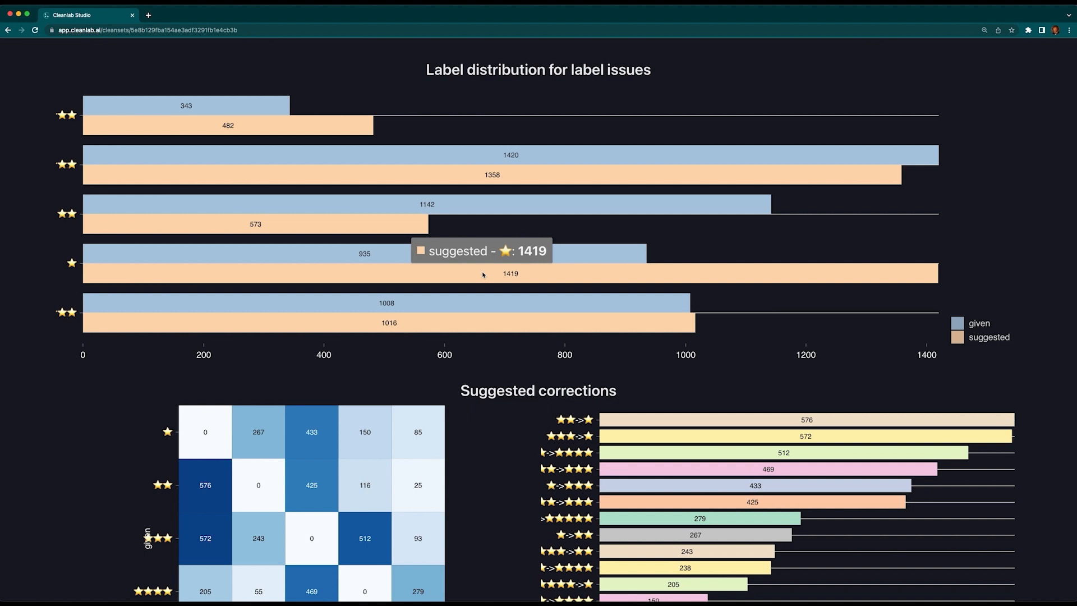
scroll("down", 3)
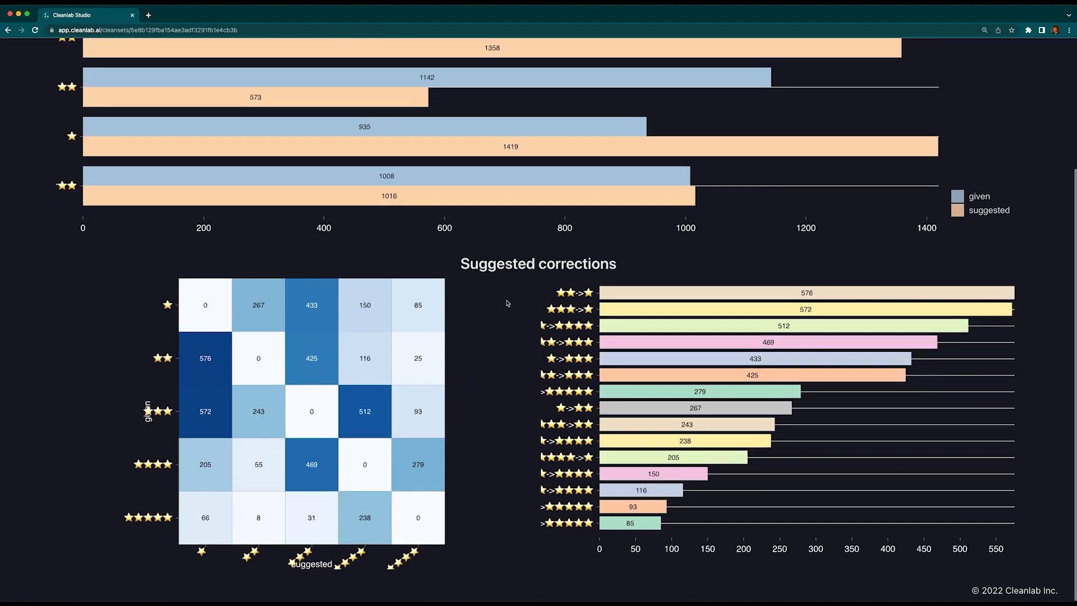
mouse_move(635, 295)
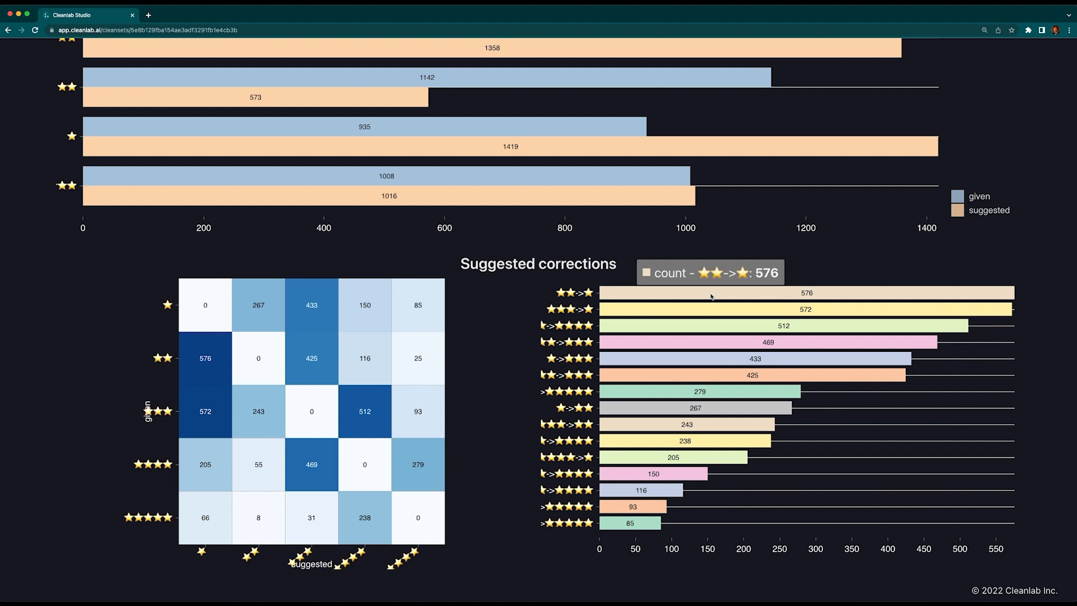
mouse_move(629, 521)
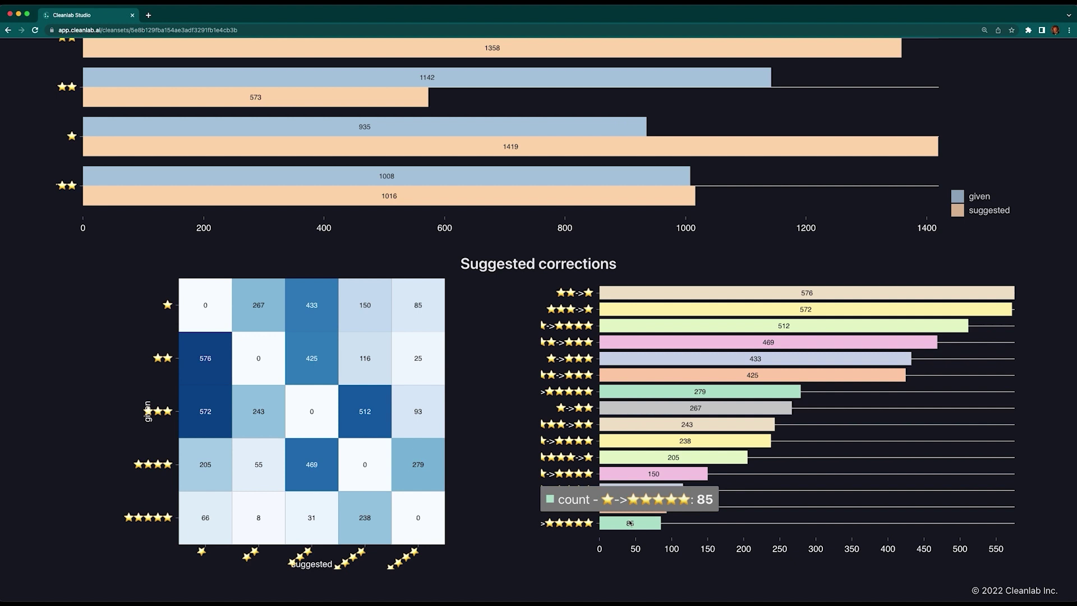
mouse_move(563, 559)
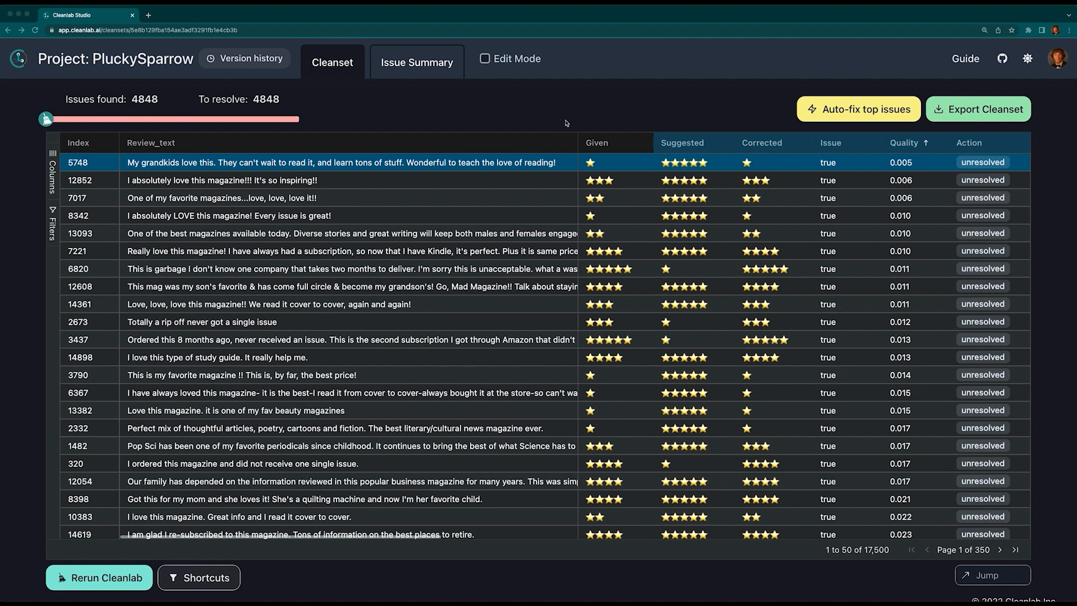
left_click(600, 144)
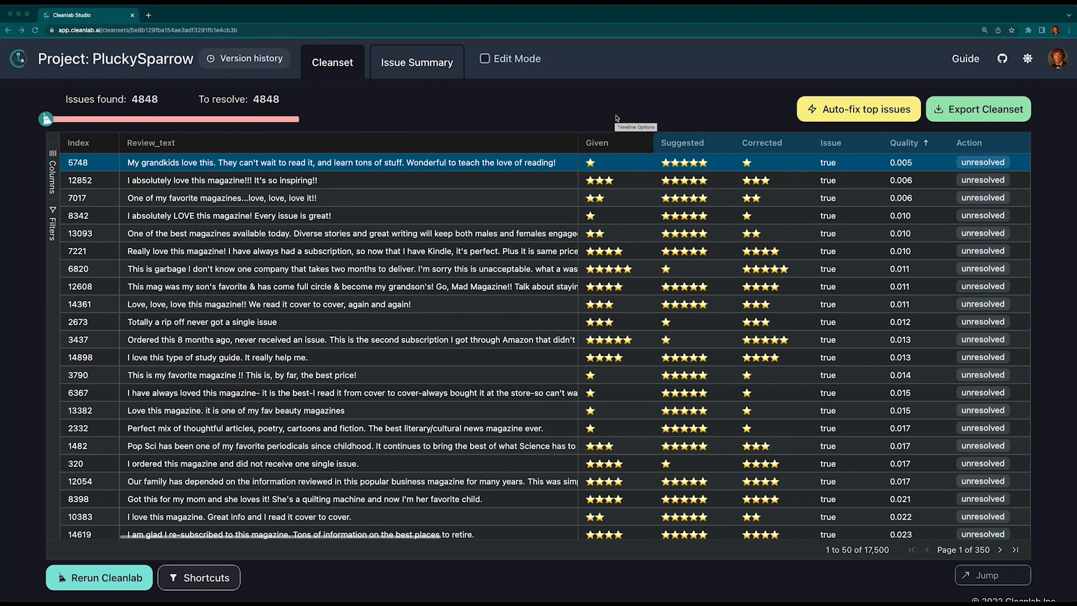
mouse_move(680, 115)
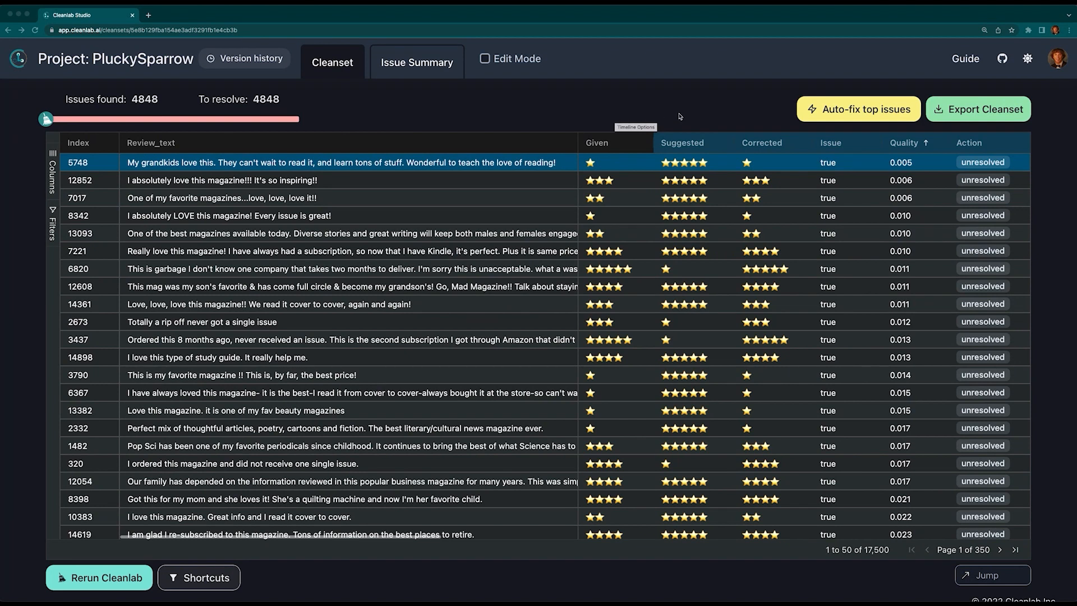
mouse_move(685, 115)
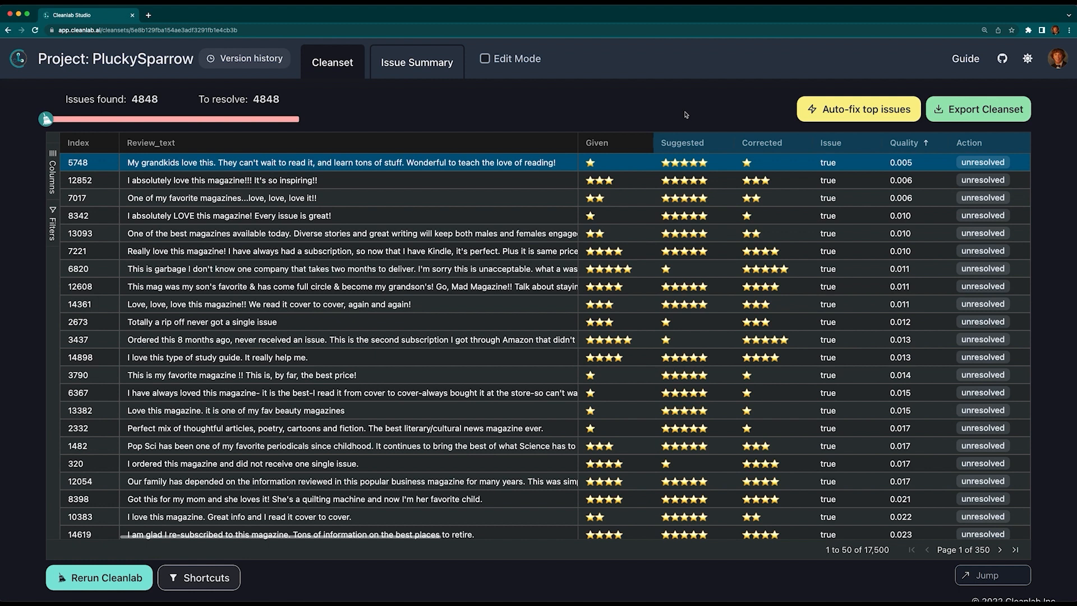
left_click(485, 58)
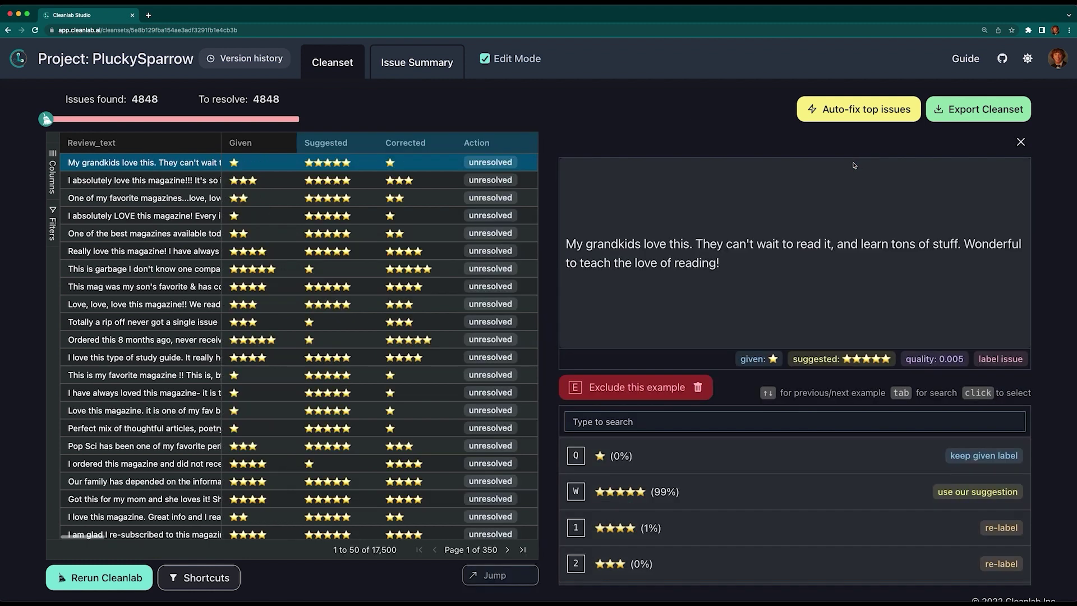
mouse_move(864, 171)
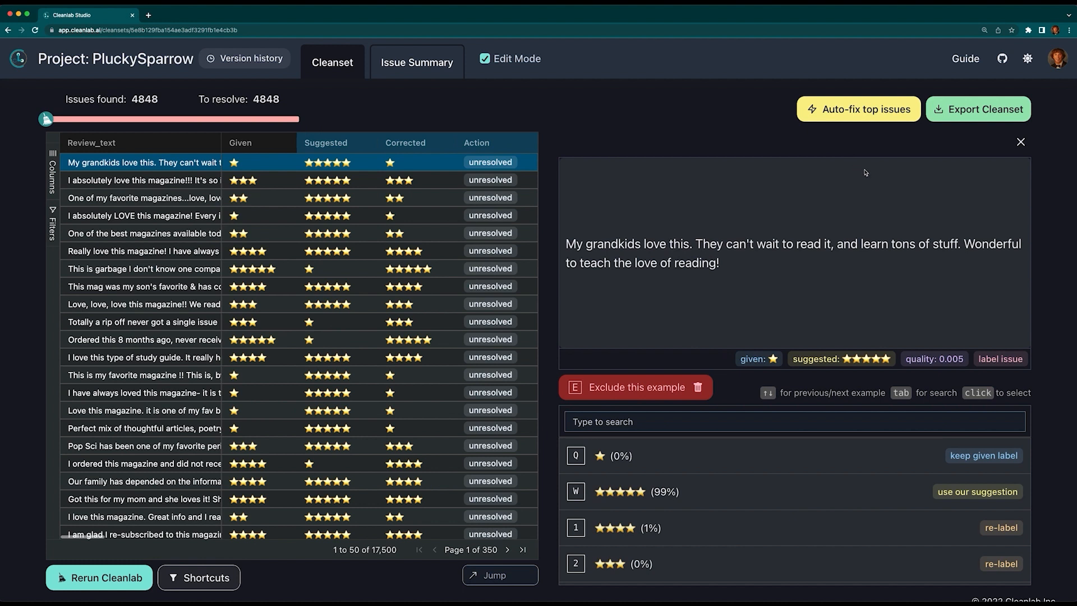
left_click(484, 58)
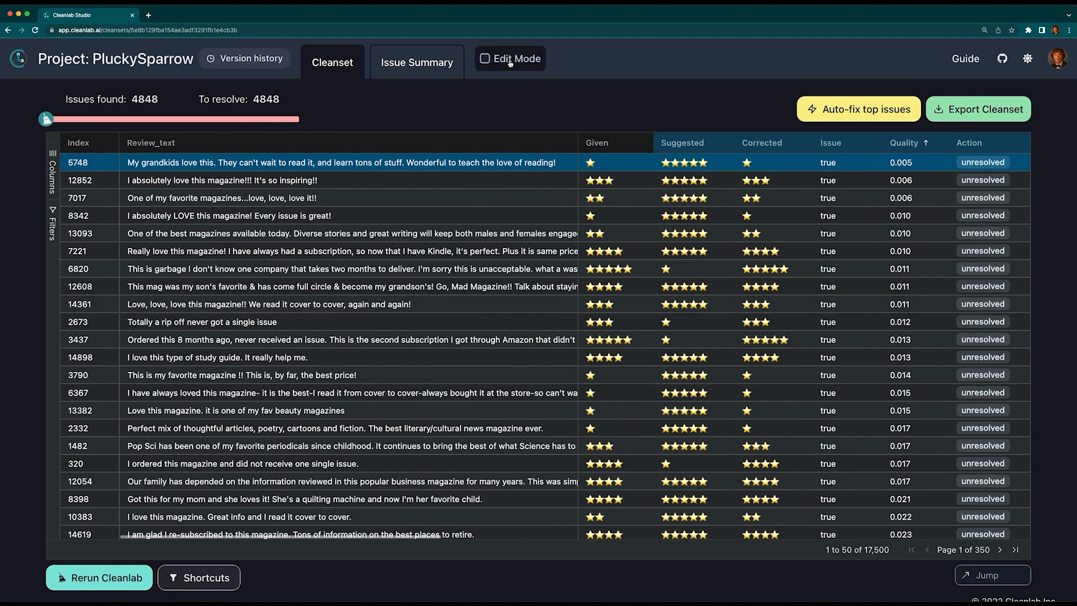
- In Edit Mode, exclude the review about never receiving an issue from the dataset
left_click(485, 59)
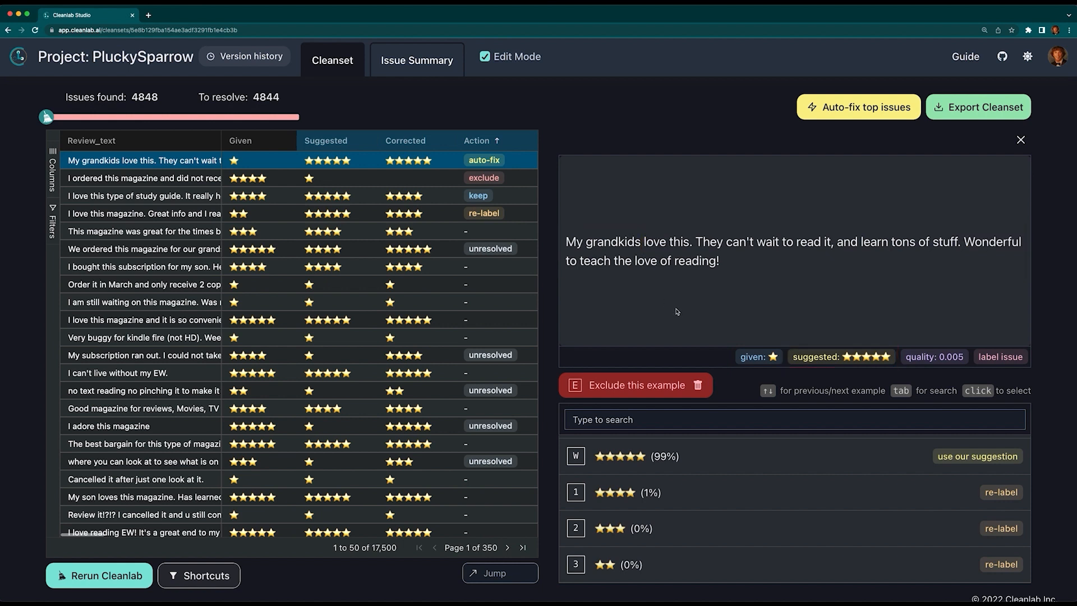
mouse_move(652, 472)
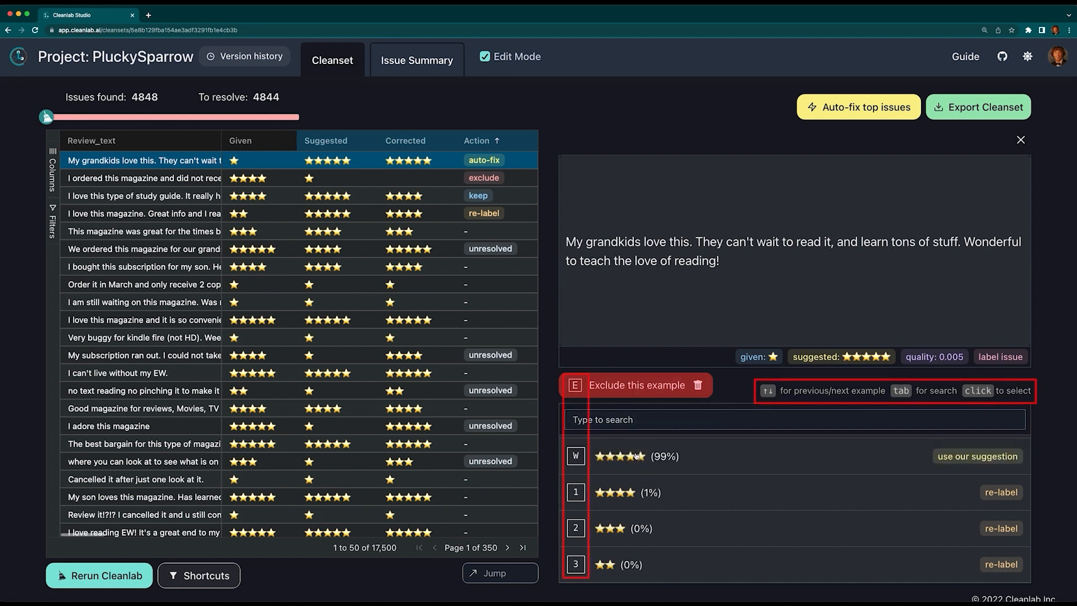
left_click(134, 179)
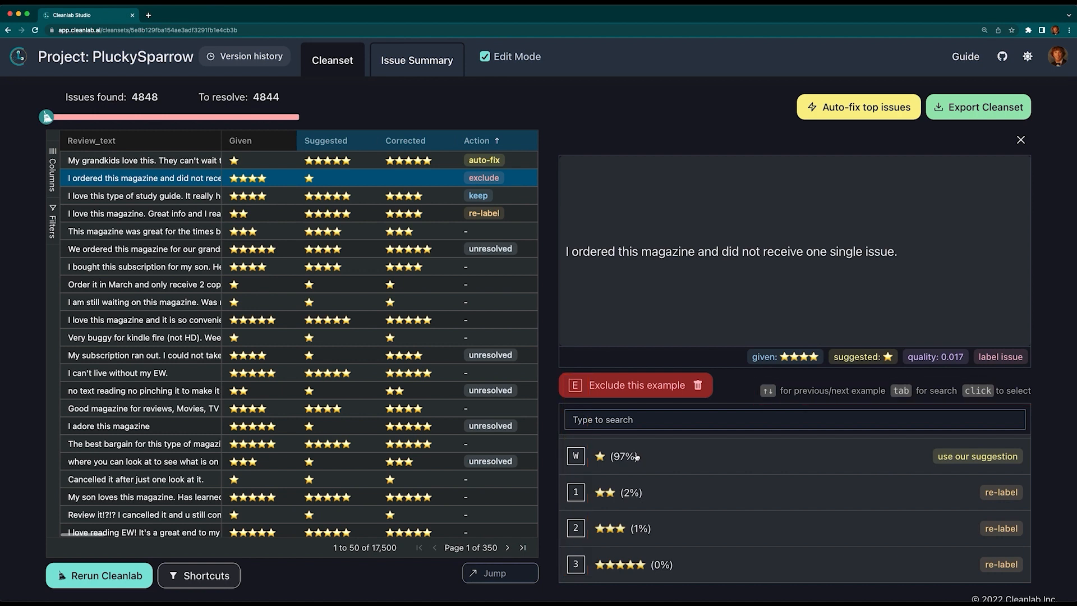
mouse_move(637, 384)
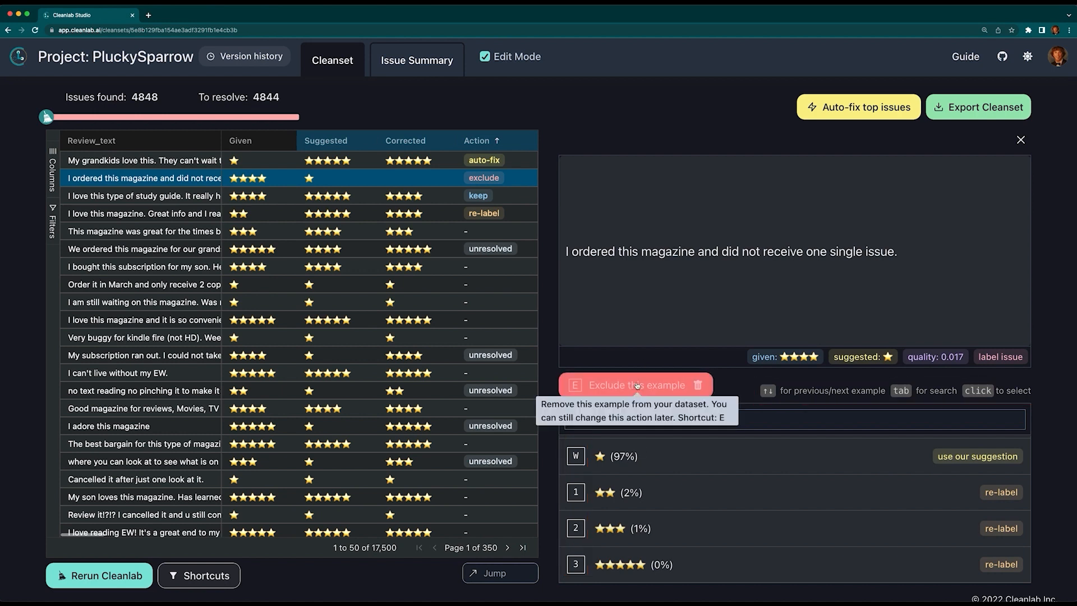
left_click(140, 195)
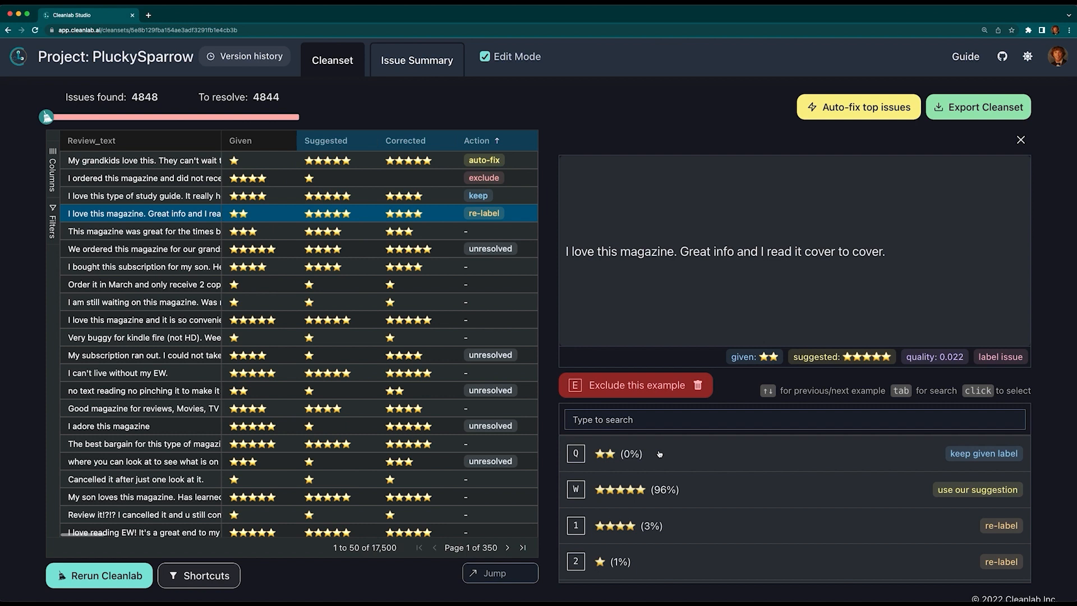
mouse_move(670, 515)
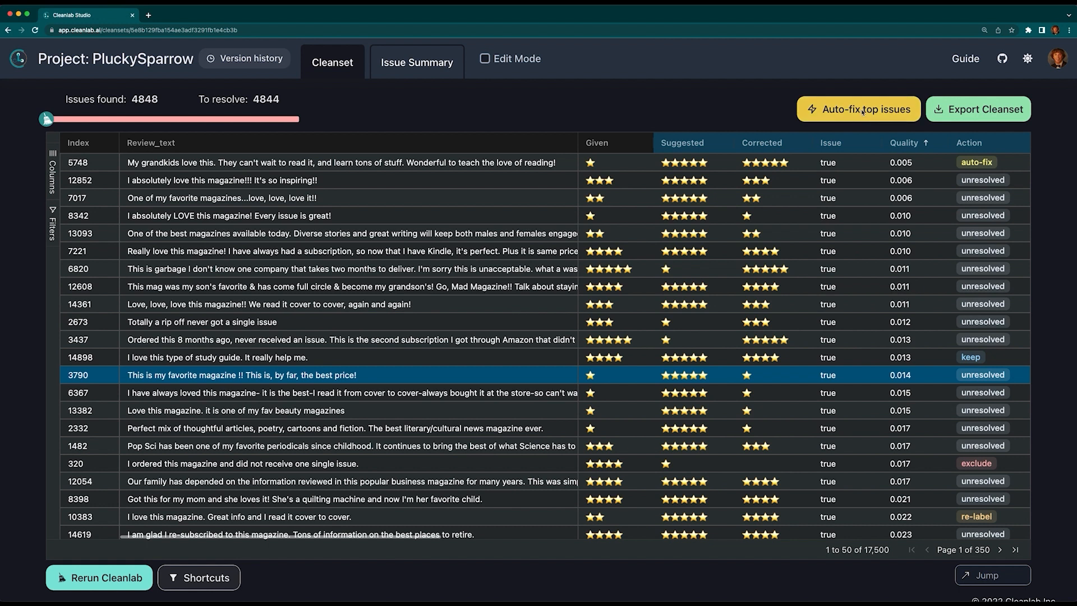
- Auto-fix the top 25 label issues with their suggested labels, leaving 4823 to resolve
left_click(858, 109)
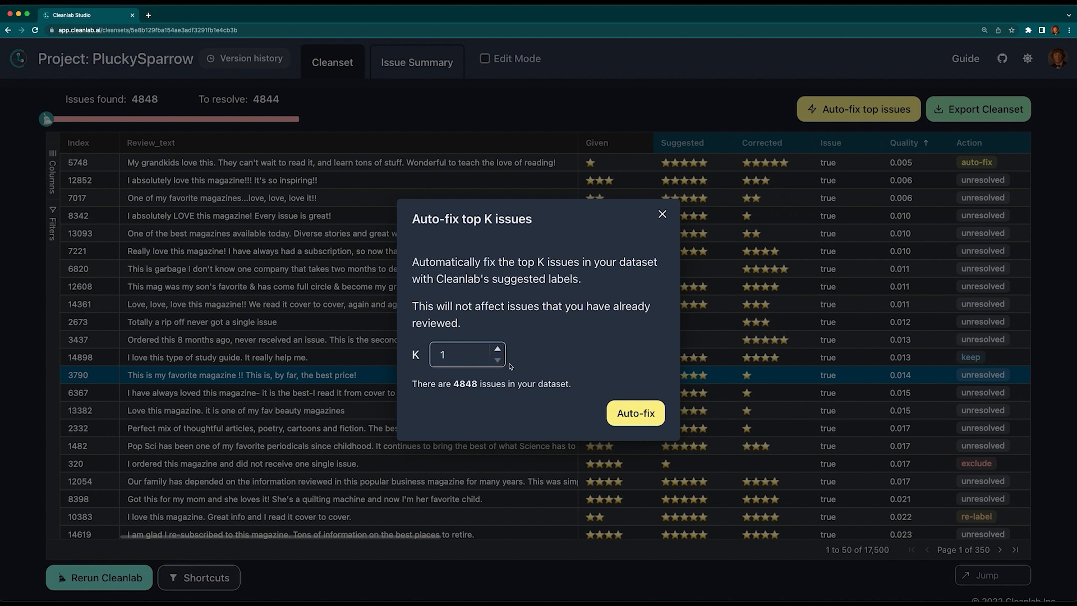
type("0")
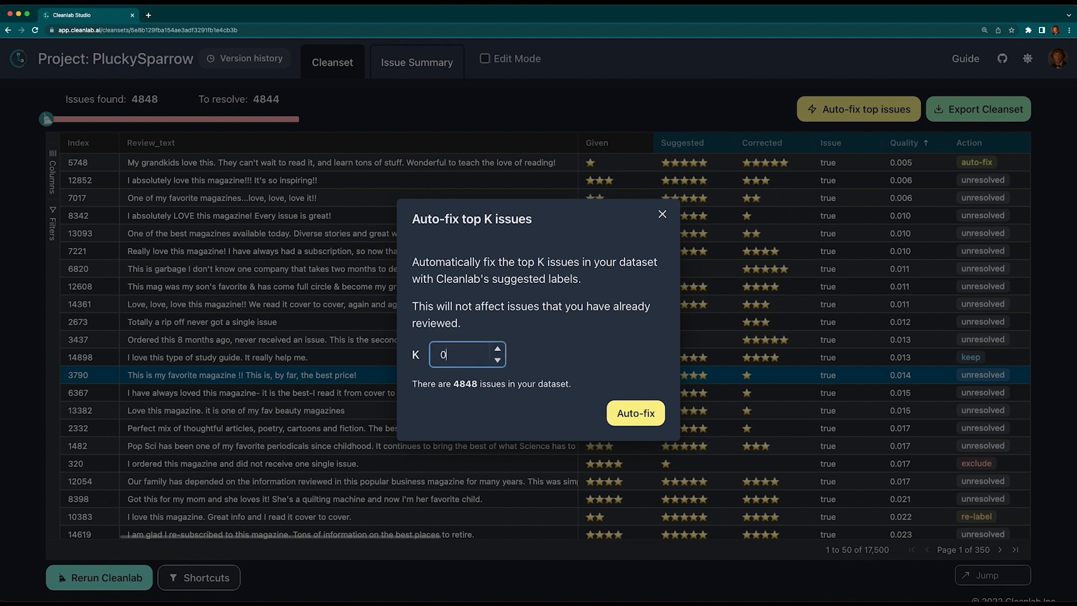
type("25")
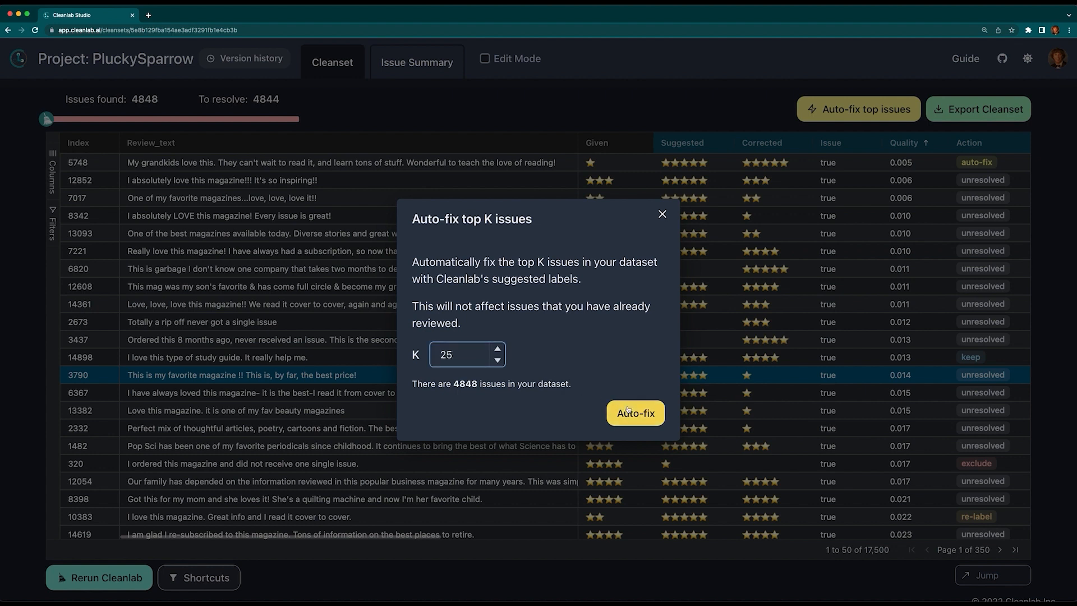
left_click(635, 413)
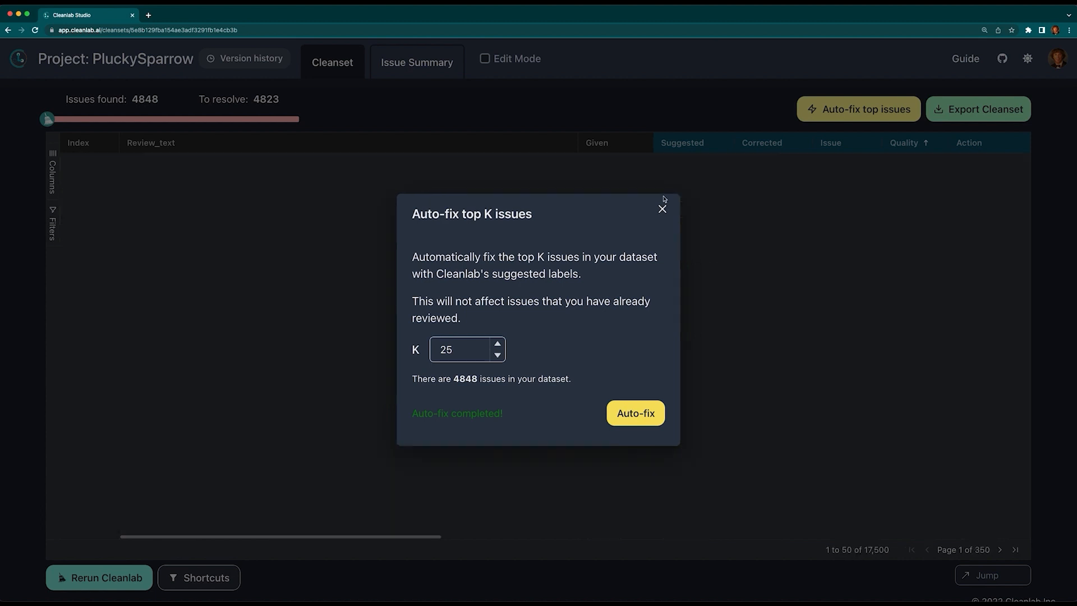
left_click(662, 209)
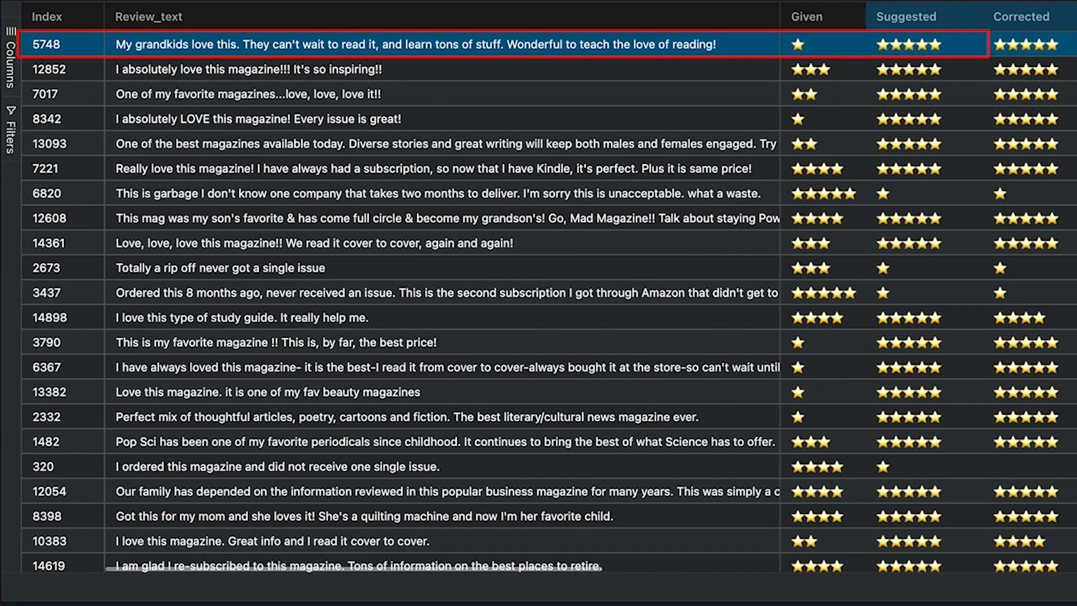
- Hide the Index column from the cleanset table via the Columns panel
left_click(439, 292)
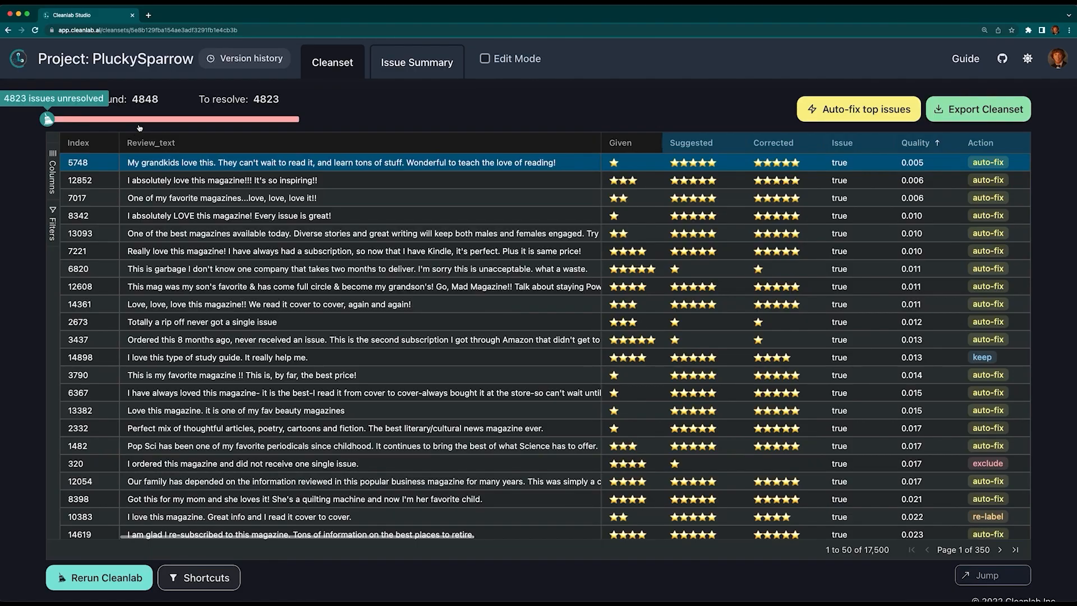
left_click(51, 161)
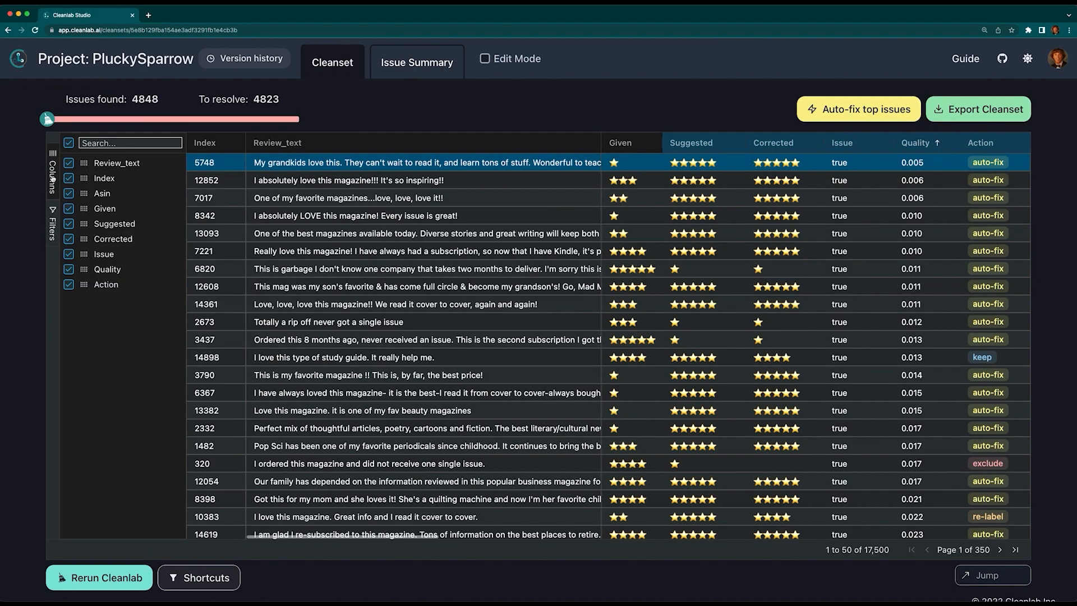
left_click(72, 178)
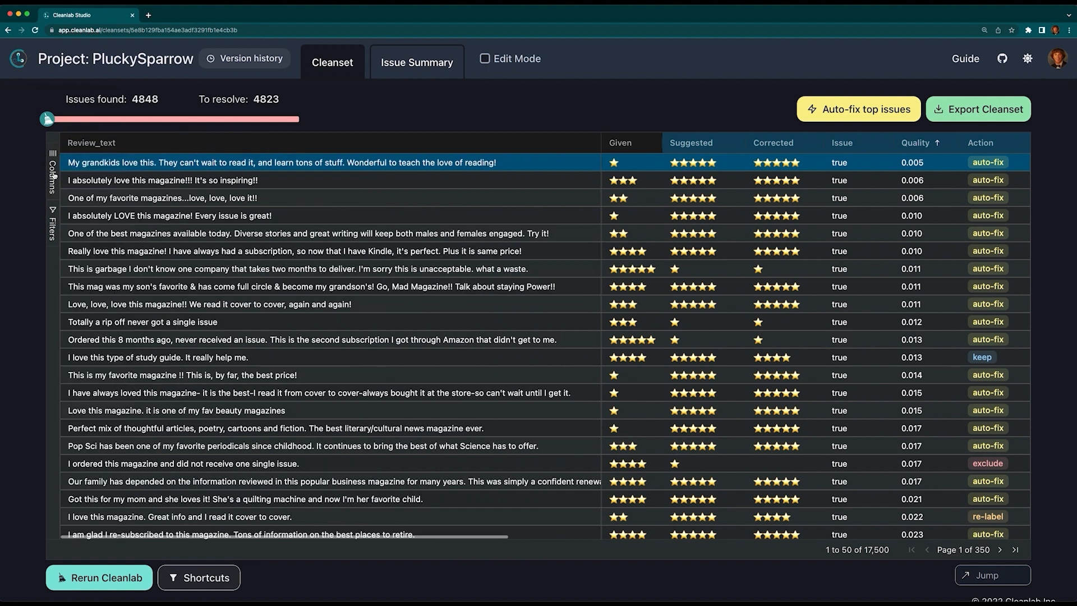
left_click(49, 221)
type("⭐")
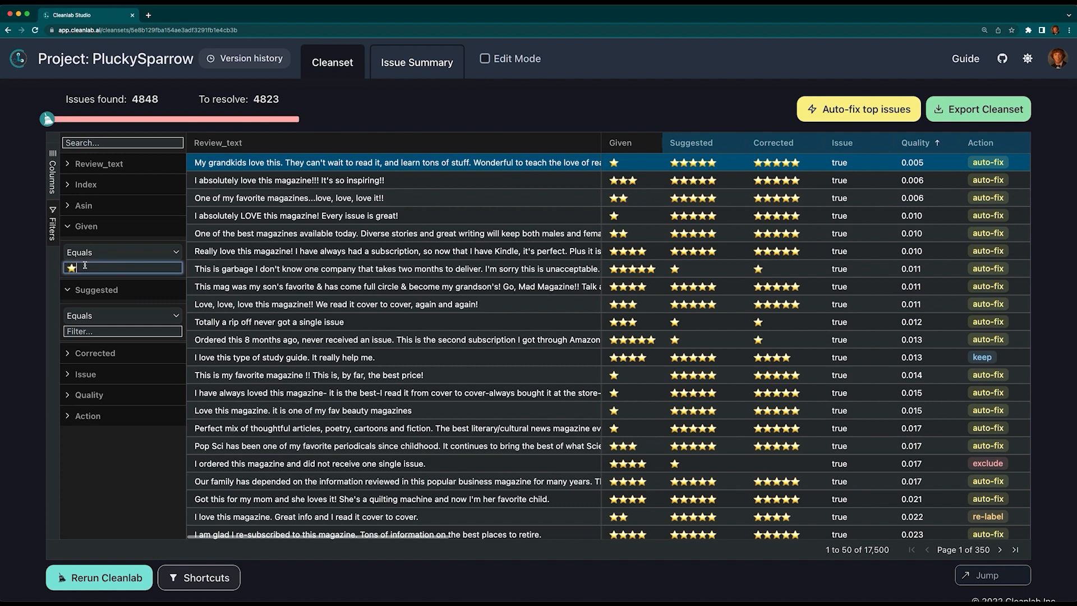
type("★★★★")
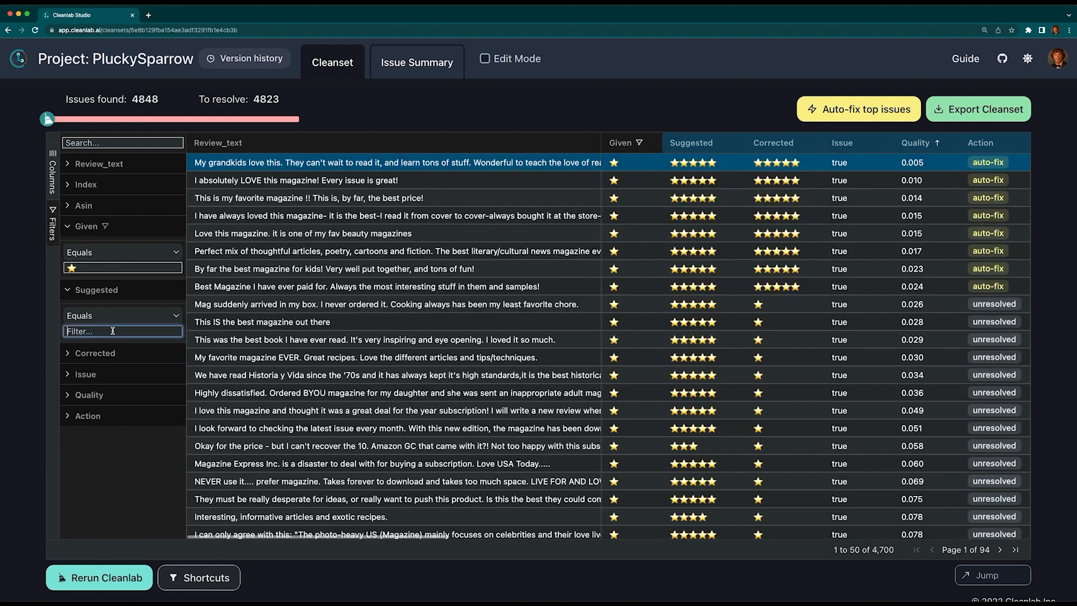
type("★★★★★")
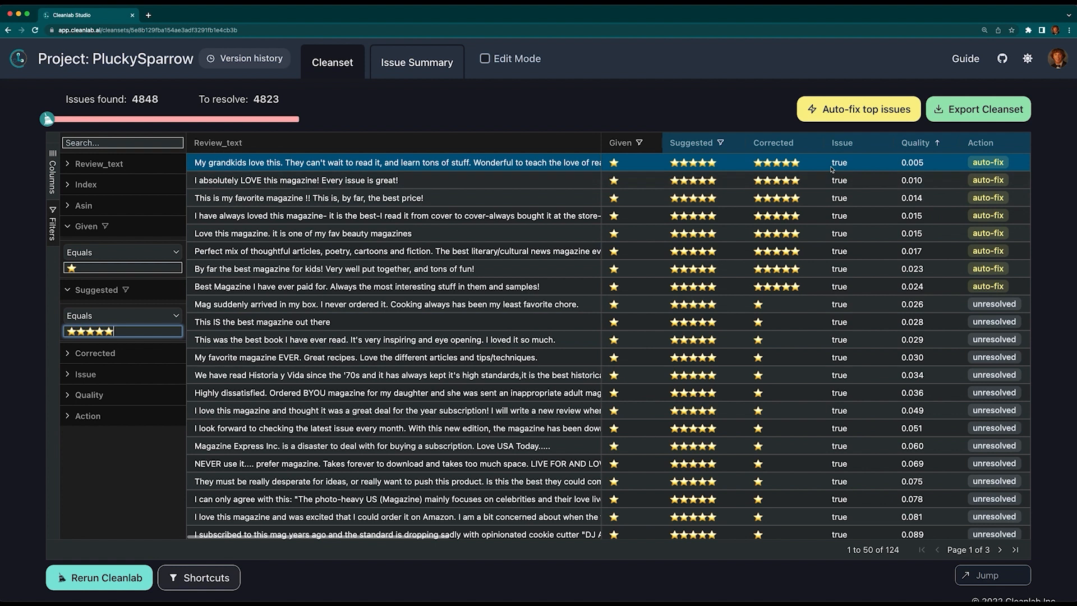
left_click(483, 58)
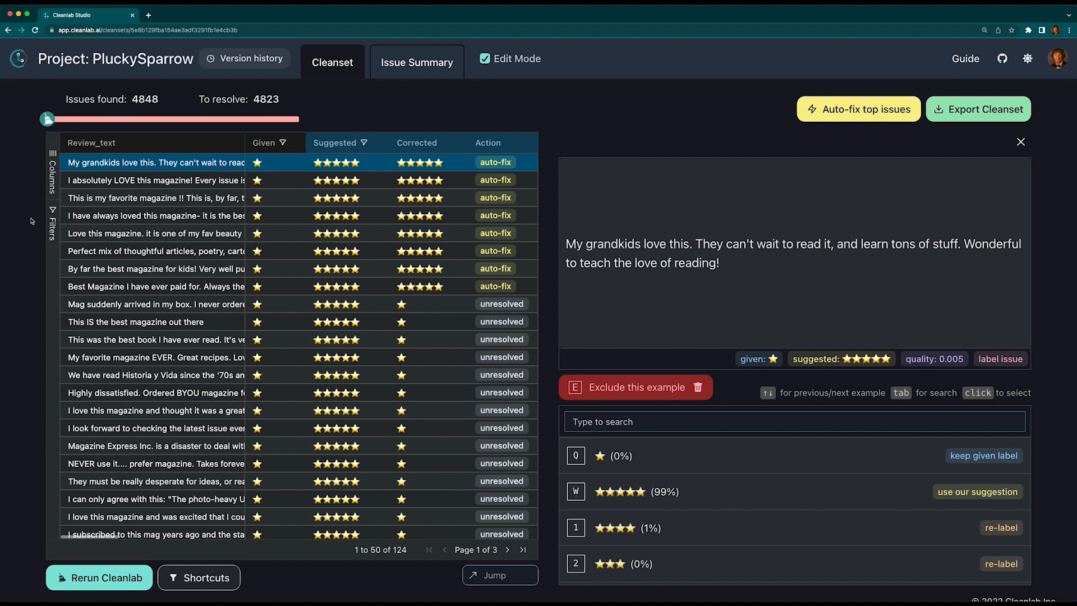
left_click(978, 109)
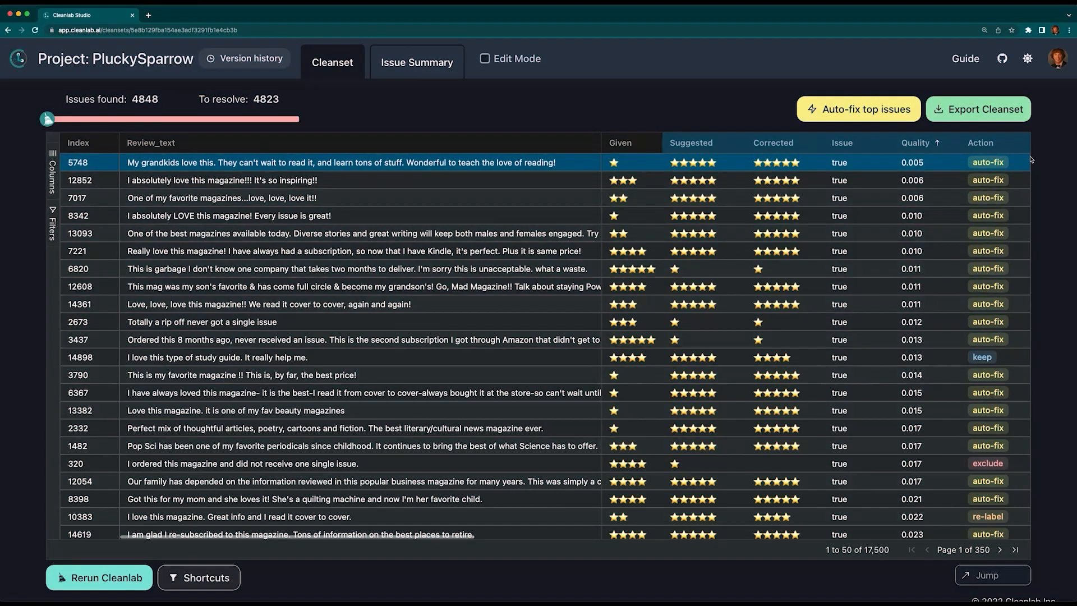
mouse_move(1039, 153)
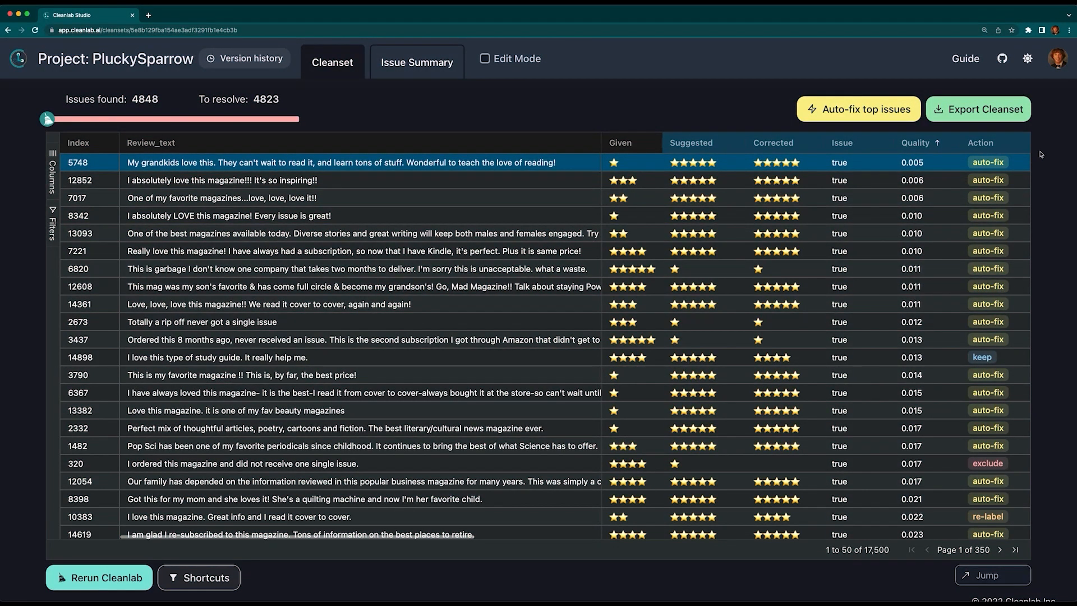
mouse_move(978, 105)
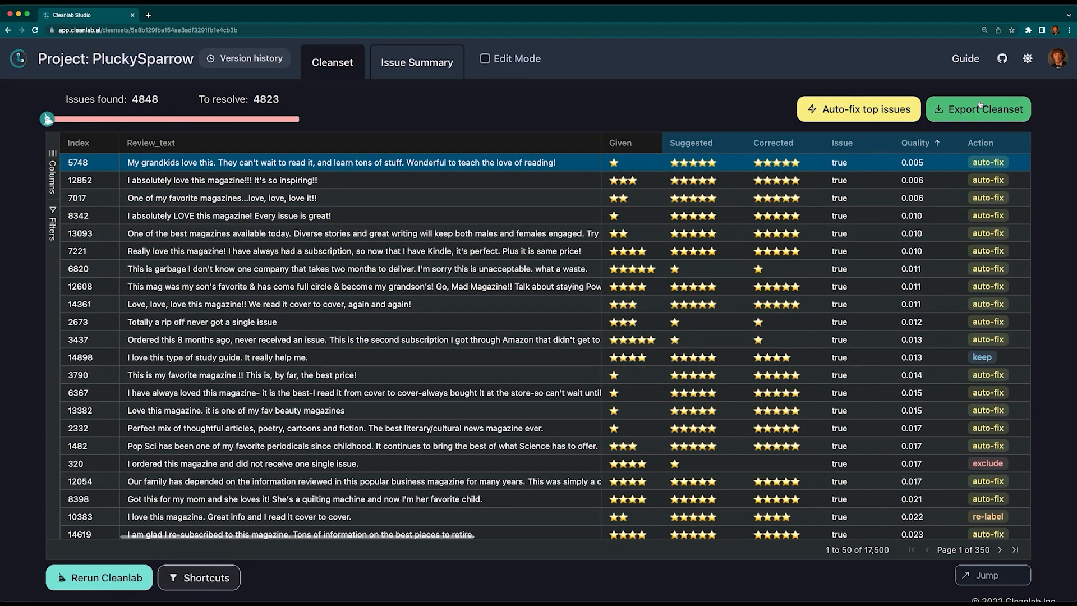
- Export the entire cleanset, all rows and columns, as a downloaded CSV file
left_click(978, 109)
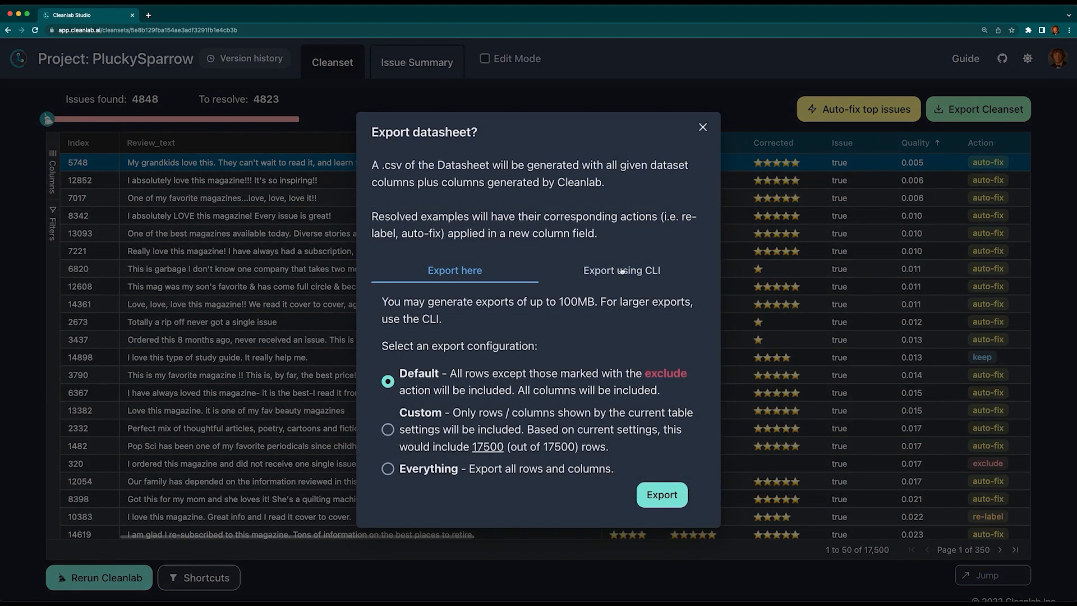
left_click(622, 271)
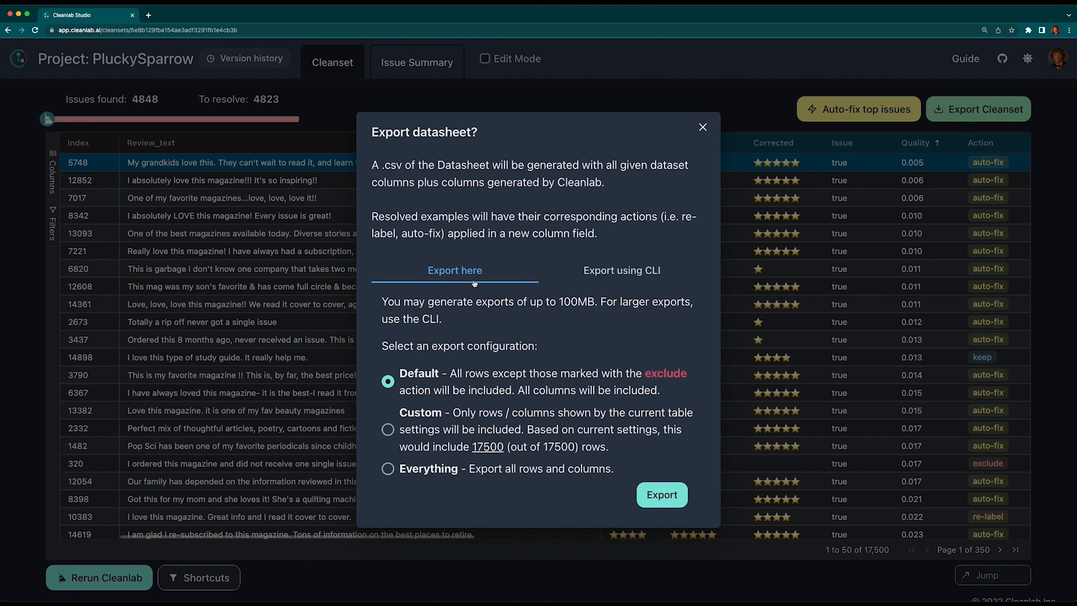
mouse_move(455, 379)
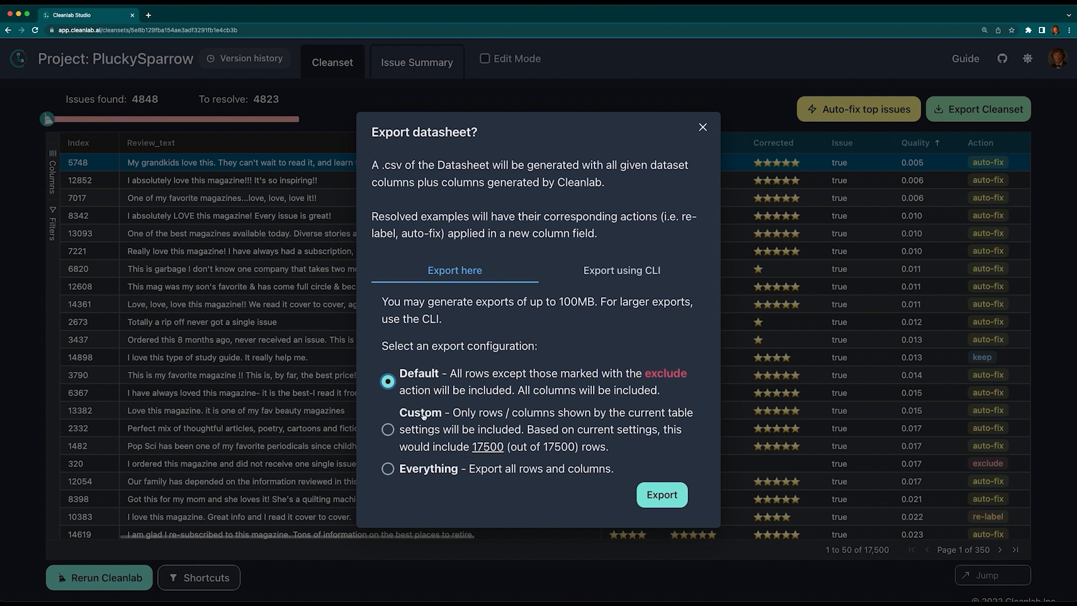
left_click(389, 444)
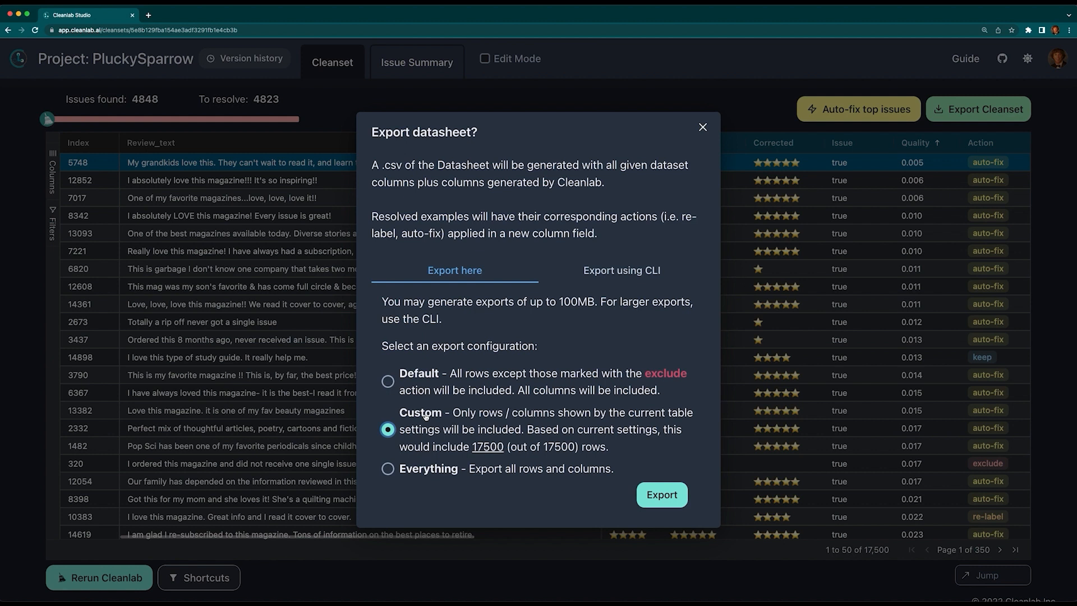
mouse_move(438, 431)
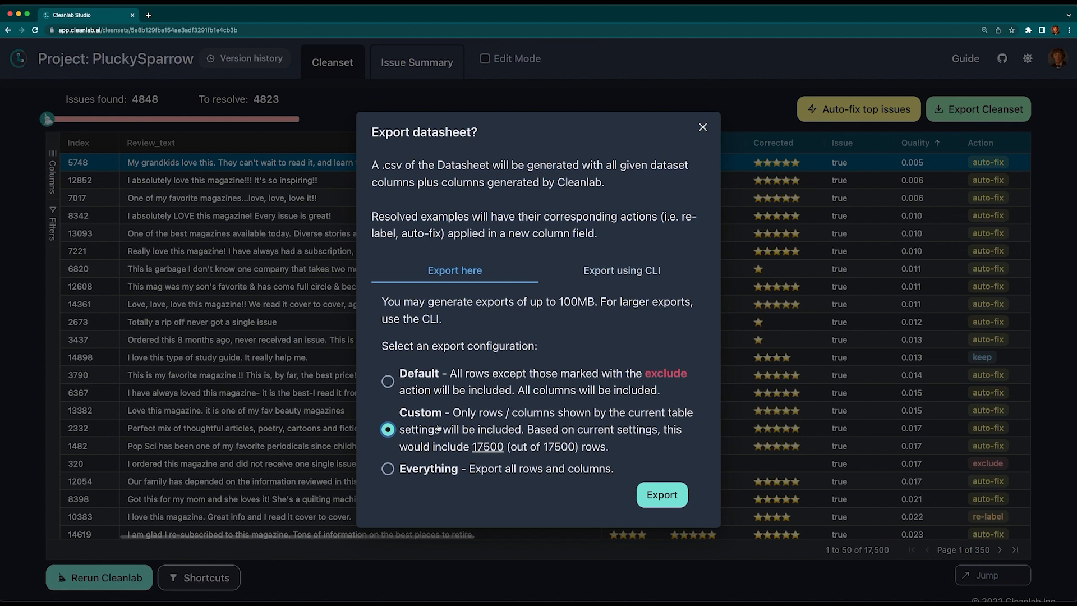
left_click(388, 469)
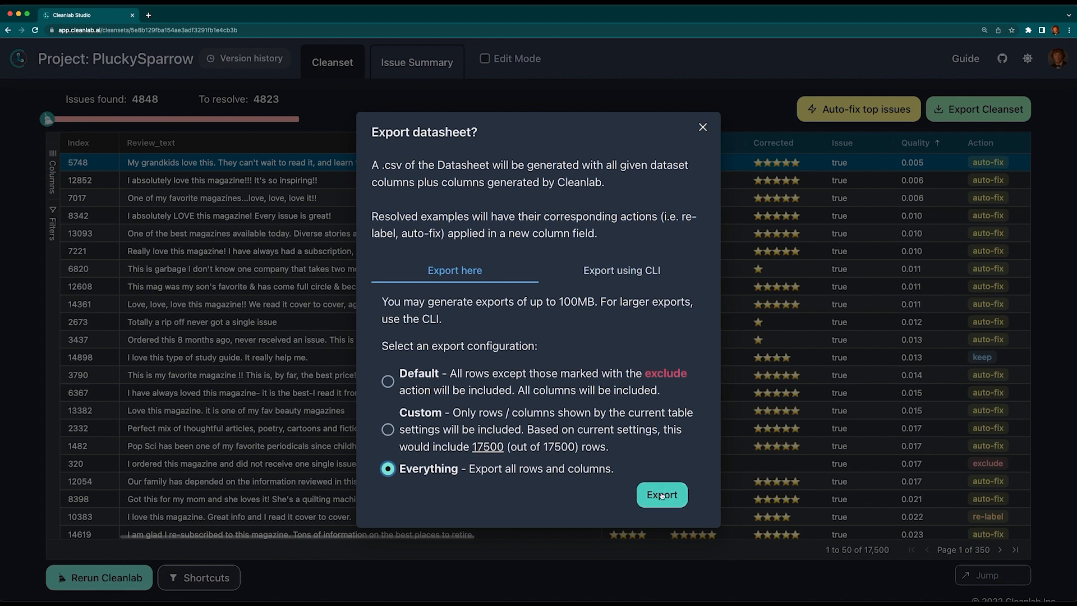
left_click(662, 495)
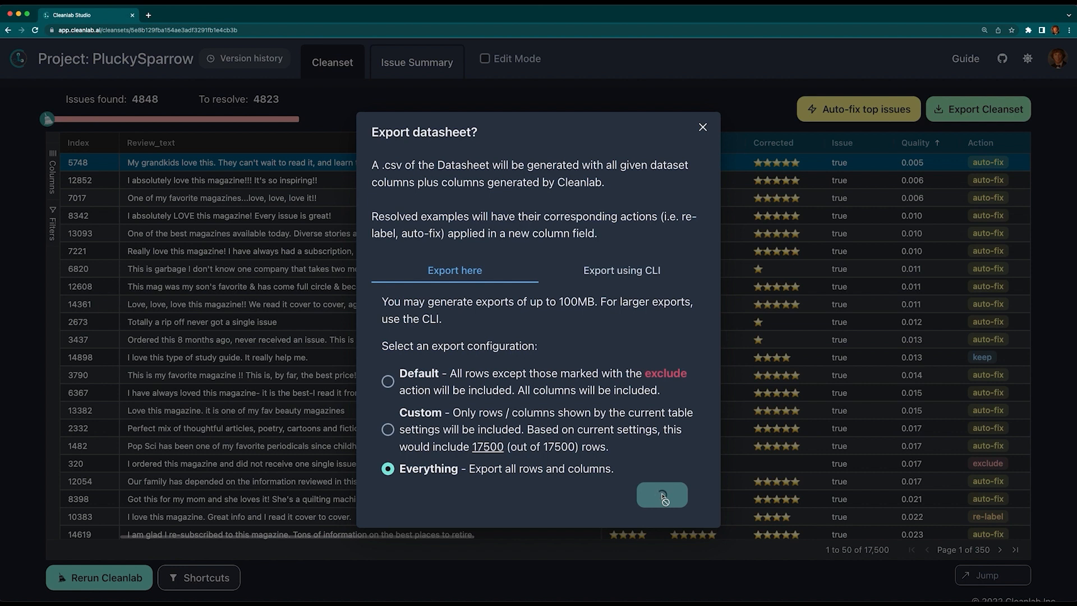
left_click(662, 495)
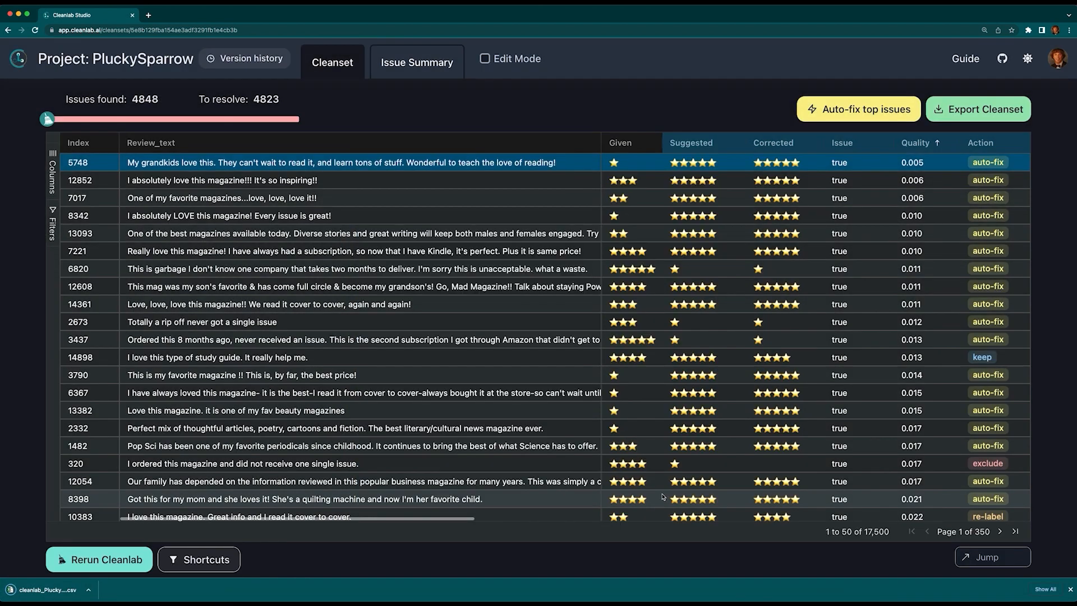